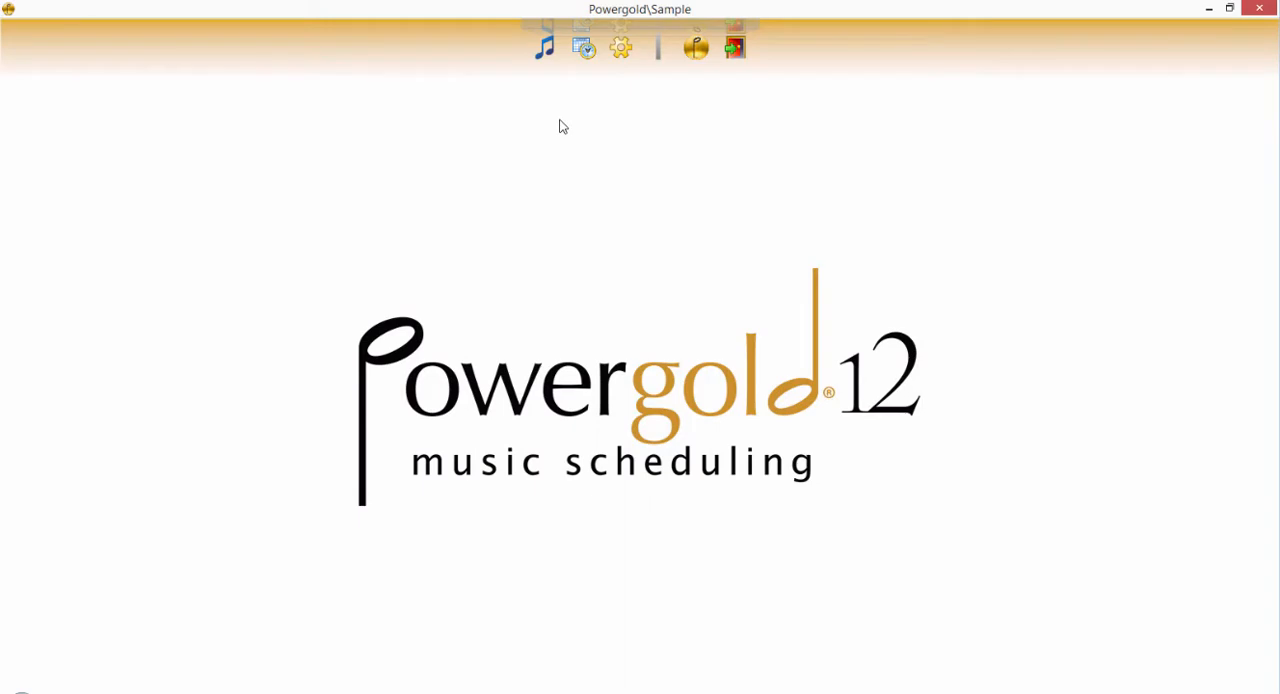
{"action": "mouse_move", "coordinate": [536, 64]}
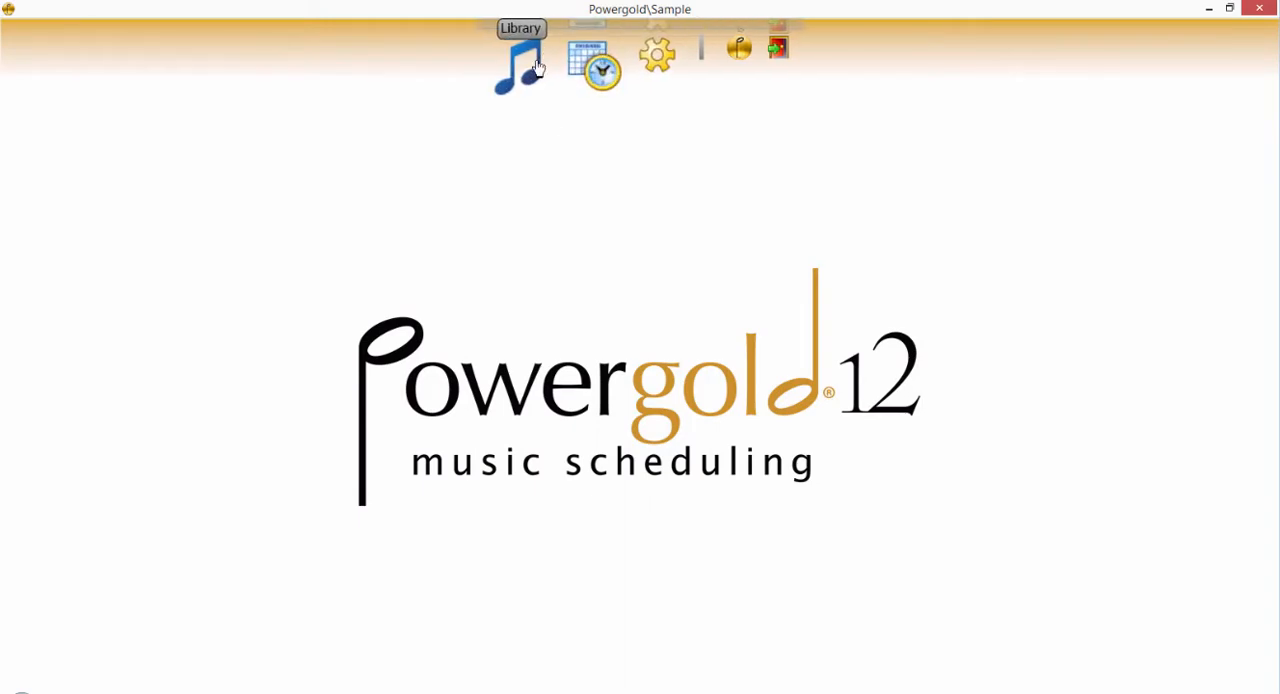
Show the music library with all categories and their songs listed.
{"action": "left_click", "coordinate": [520, 52]}
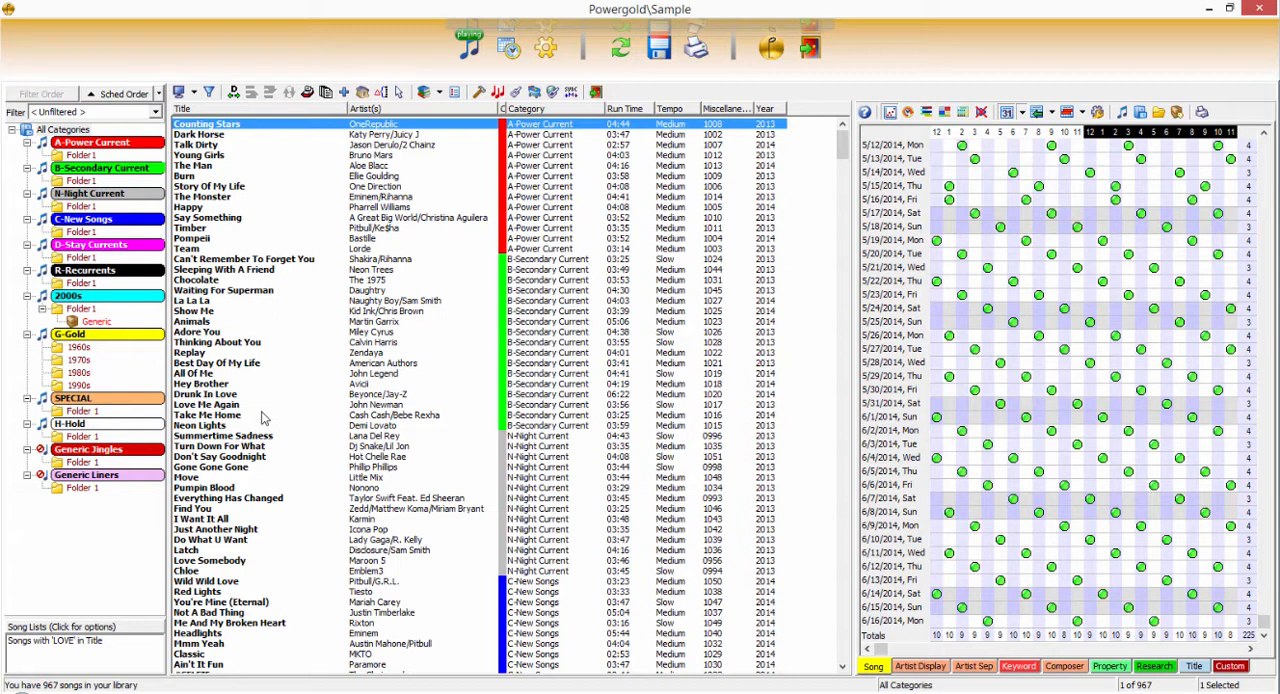
{"action": "mouse_move", "coordinate": [248, 424]}
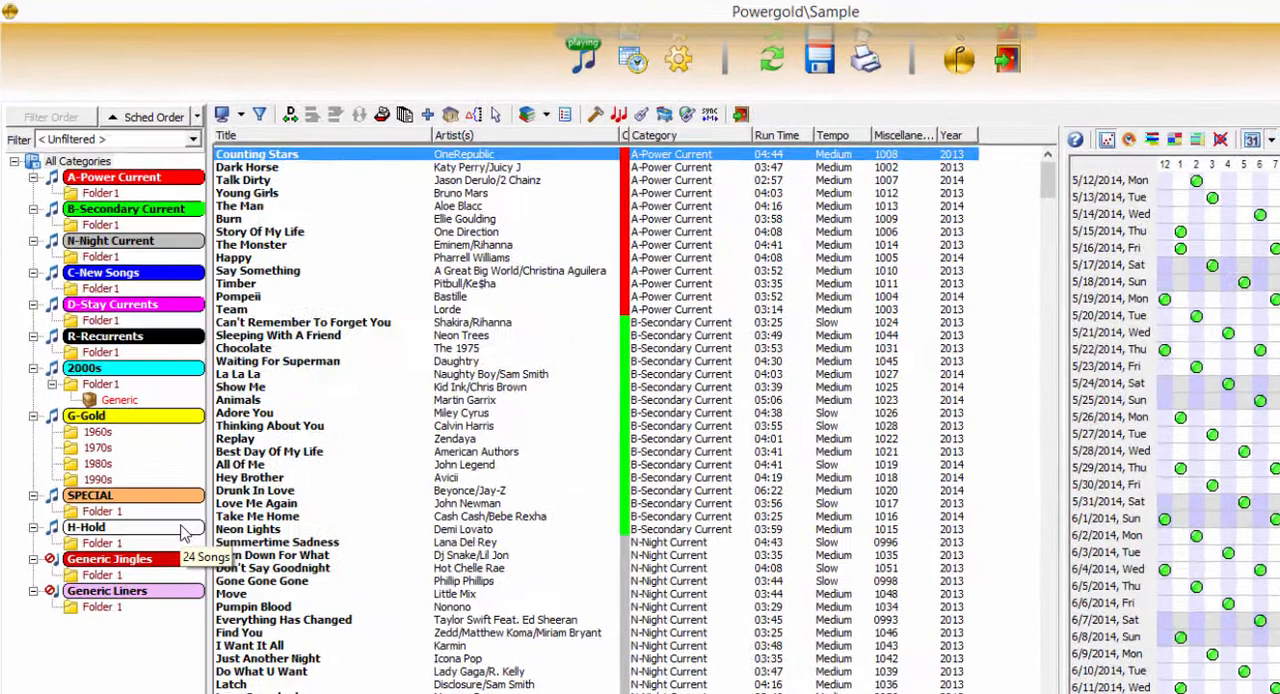
Filter the library to the H-Hold category and its 24 songs.
{"action": "left_click", "coordinate": [96, 542]}
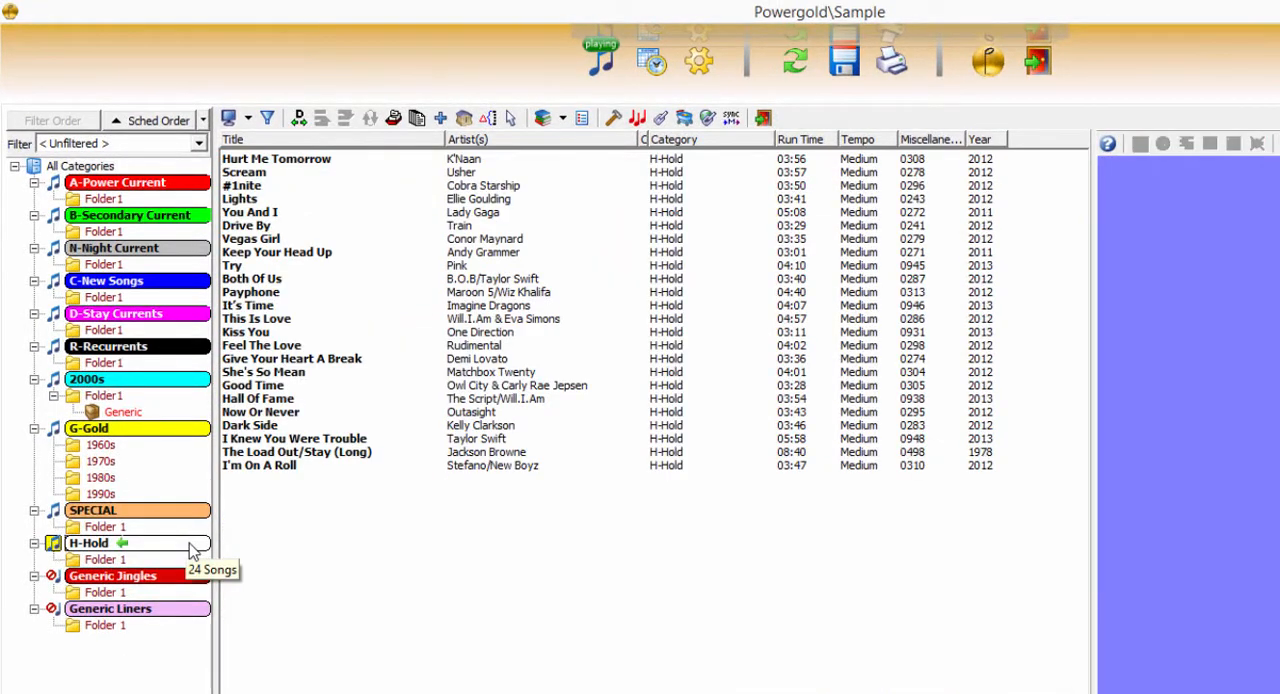
{"action": "mouse_move", "coordinate": [168, 564]}
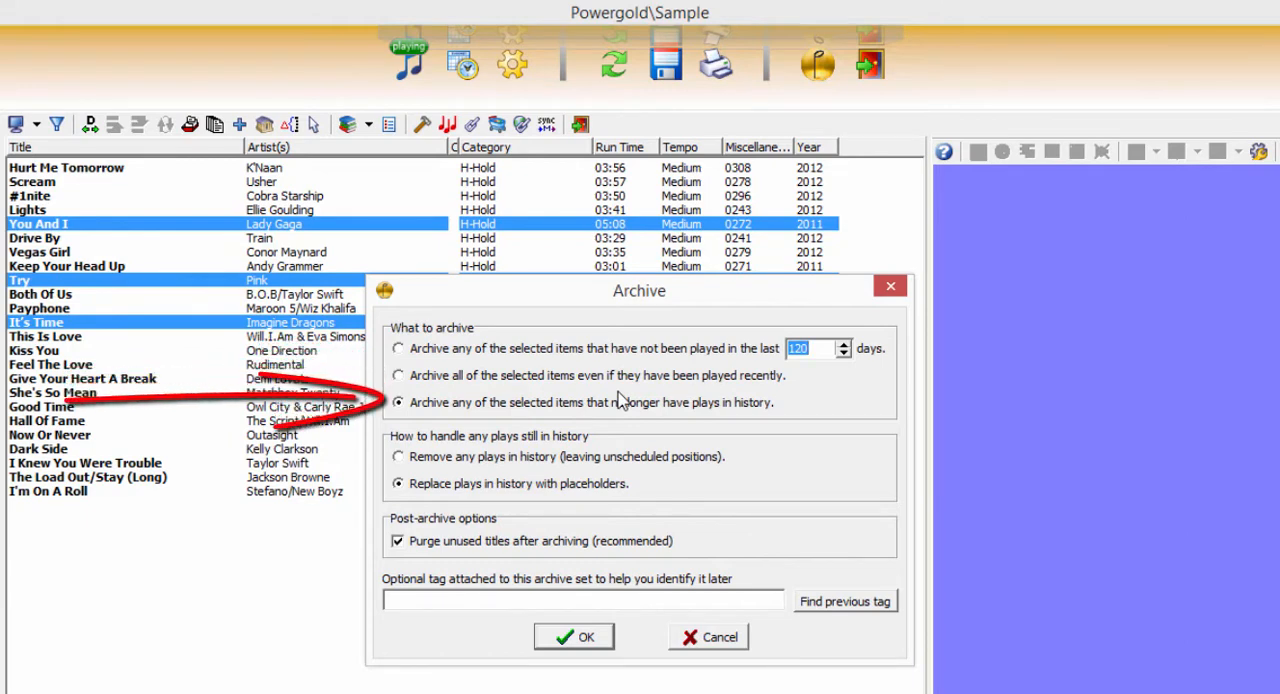
{"action": "mouse_move", "coordinate": [632, 460]}
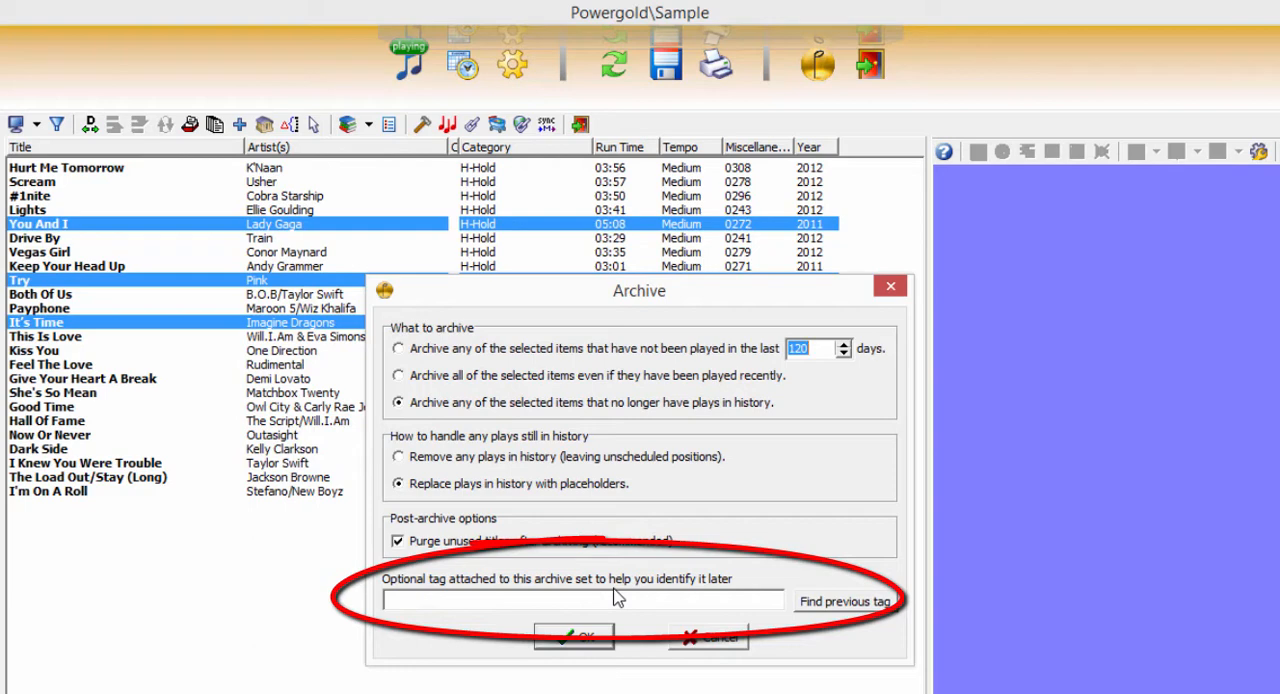
{"action": "mouse_move", "coordinate": [870, 608]}
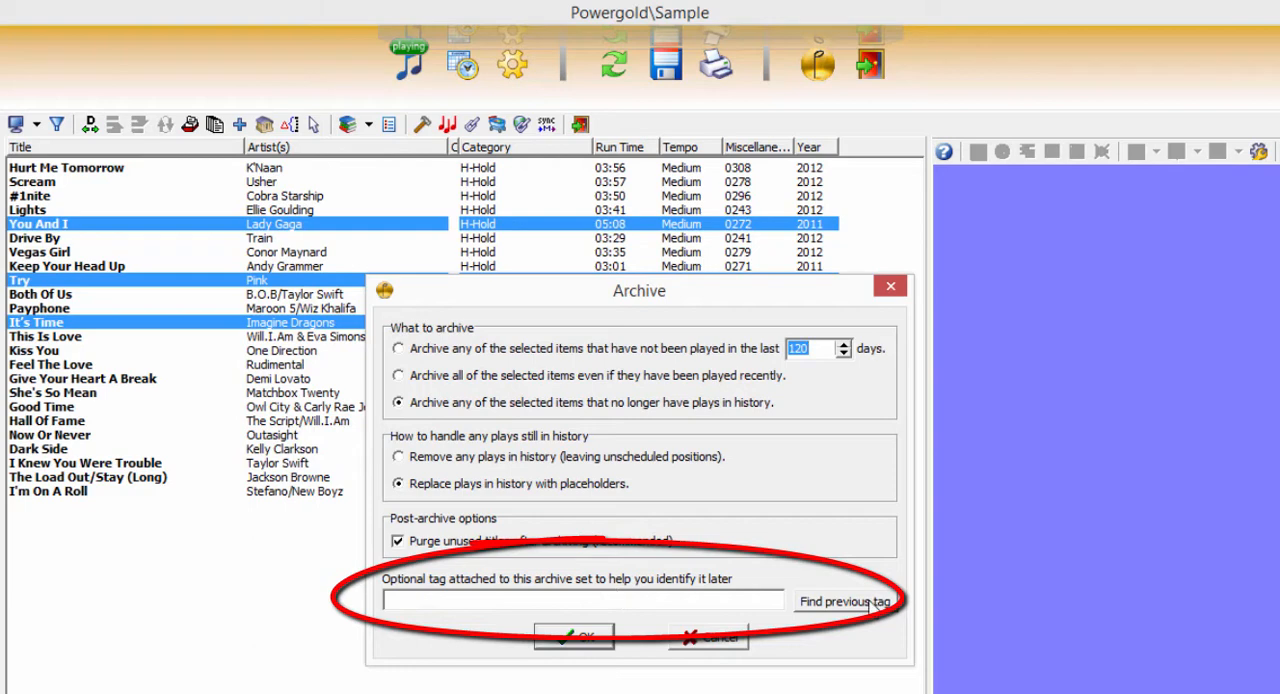
Review the previously used archive tags (HOLD, LUNAR) and dismiss the tag list.
{"action": "left_click", "coordinate": [844, 600]}
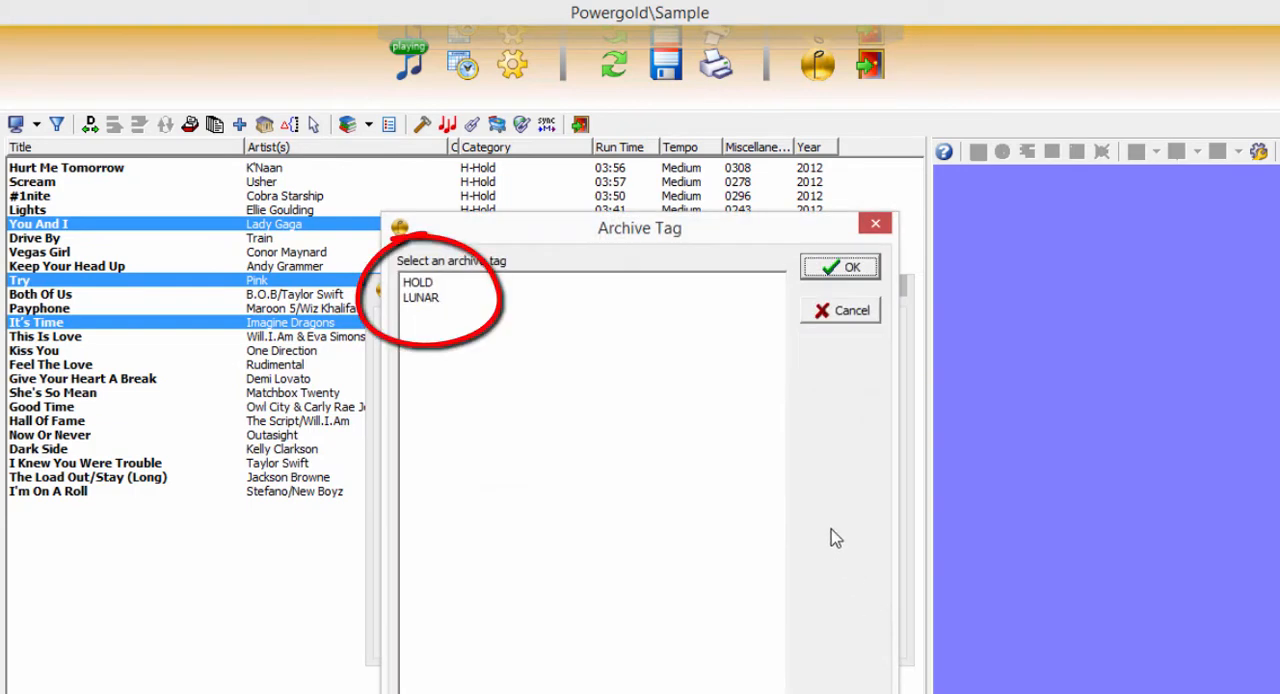
{"action": "mouse_move", "coordinate": [828, 328]}
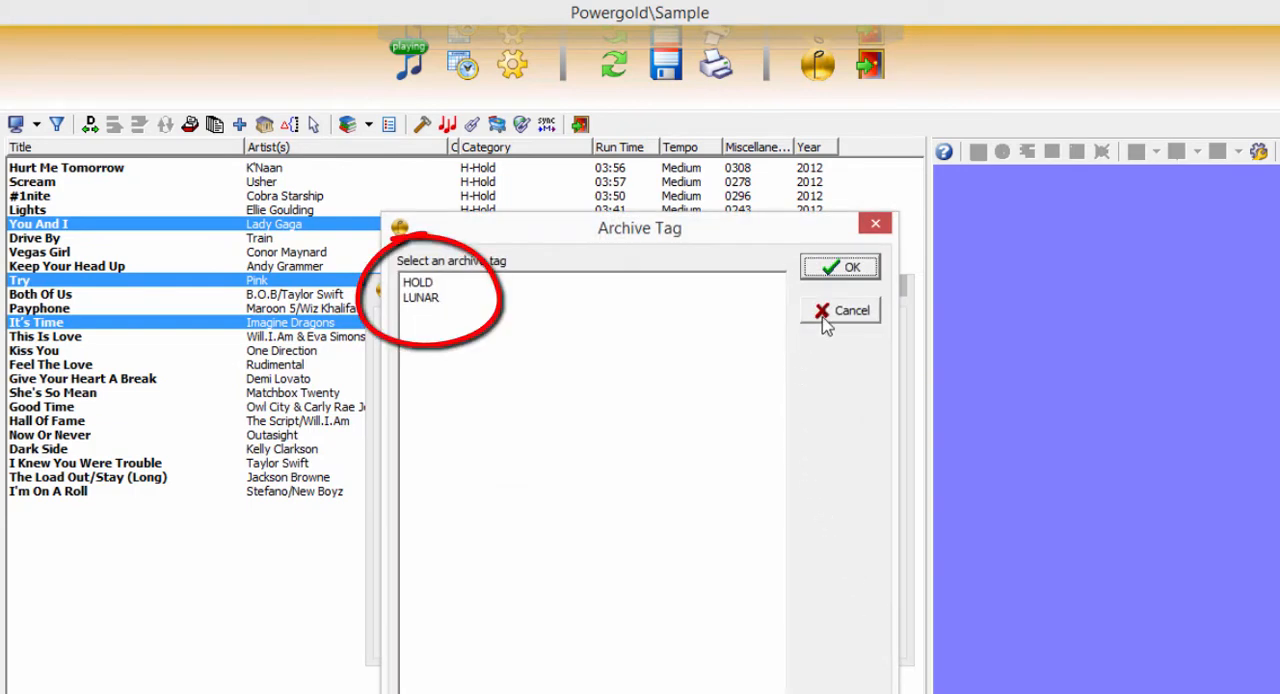
{"action": "left_click", "coordinate": [840, 266]}
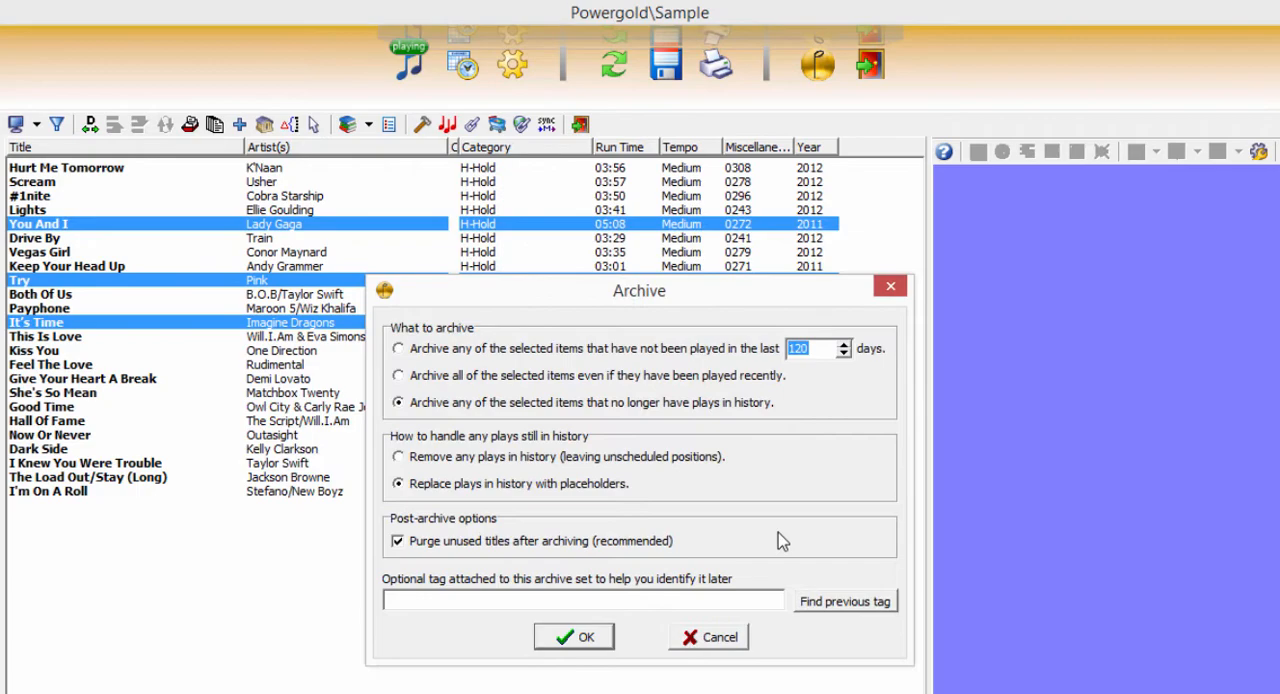
{"action": "mouse_move", "coordinate": [804, 516]}
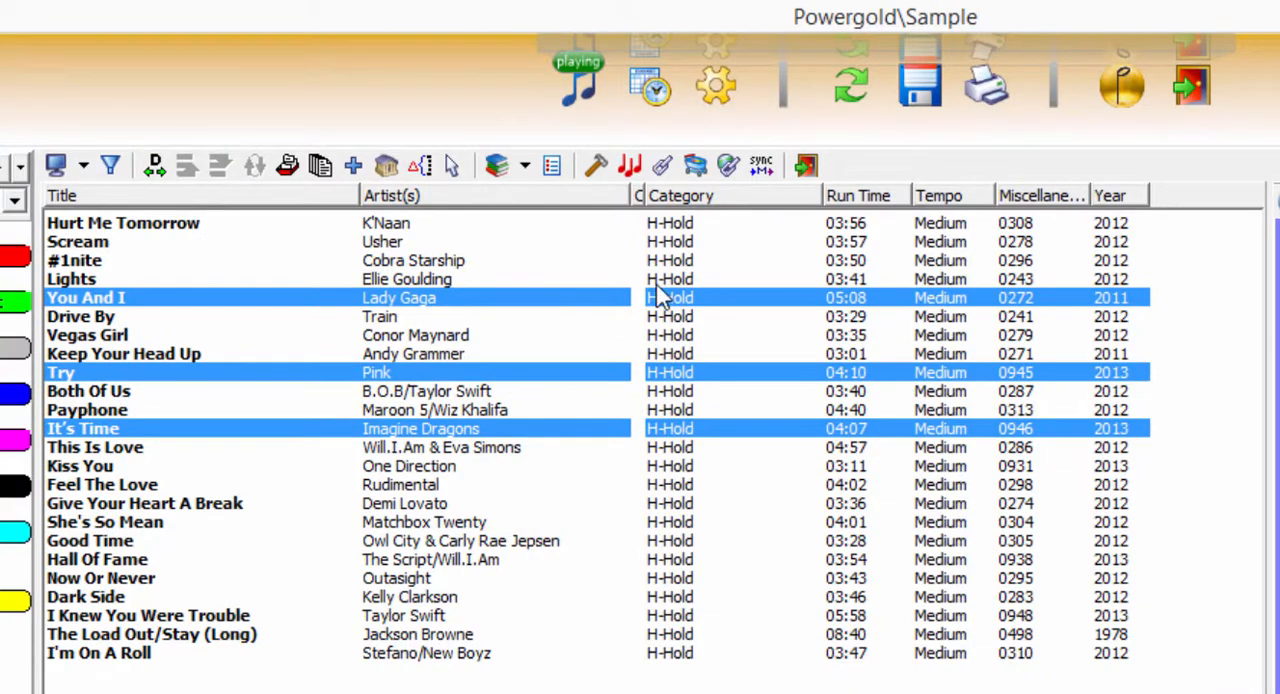
Enable automatic archiving including the H-Hold Folder 1 and G-Gold 1980s folders, and save the settings.
{"action": "left_click", "coordinate": [386, 164]}
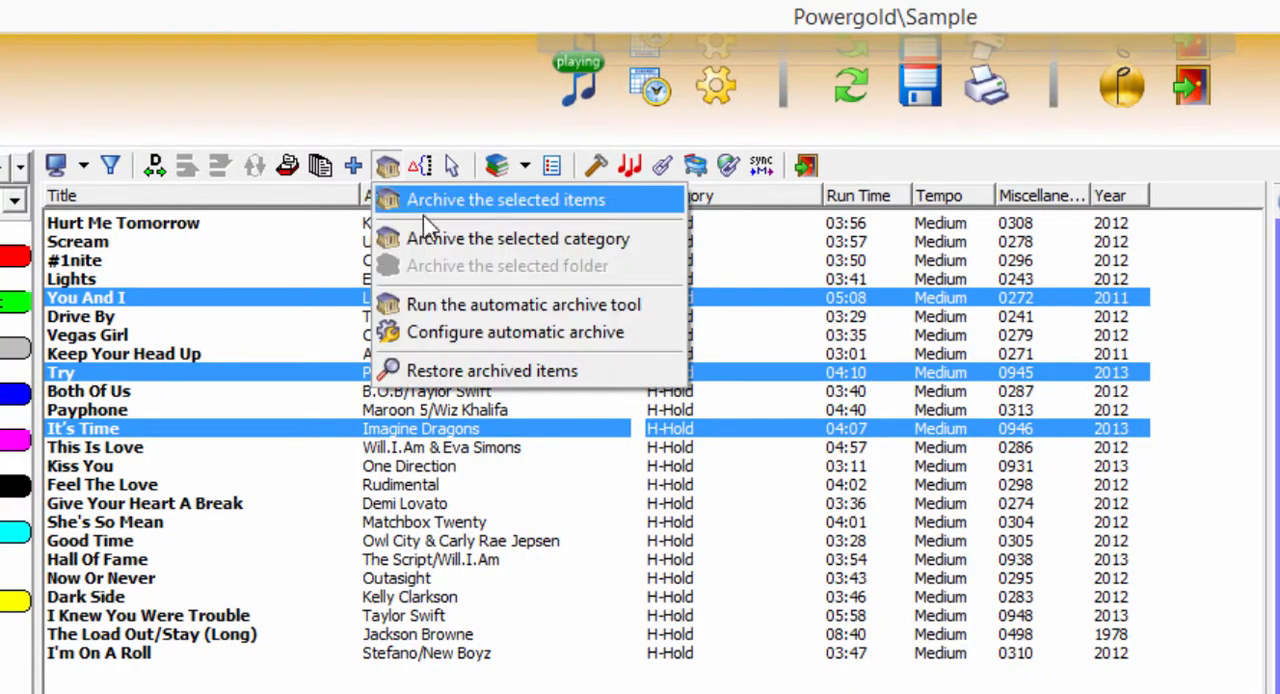
{"action": "left_click", "coordinate": [516, 332]}
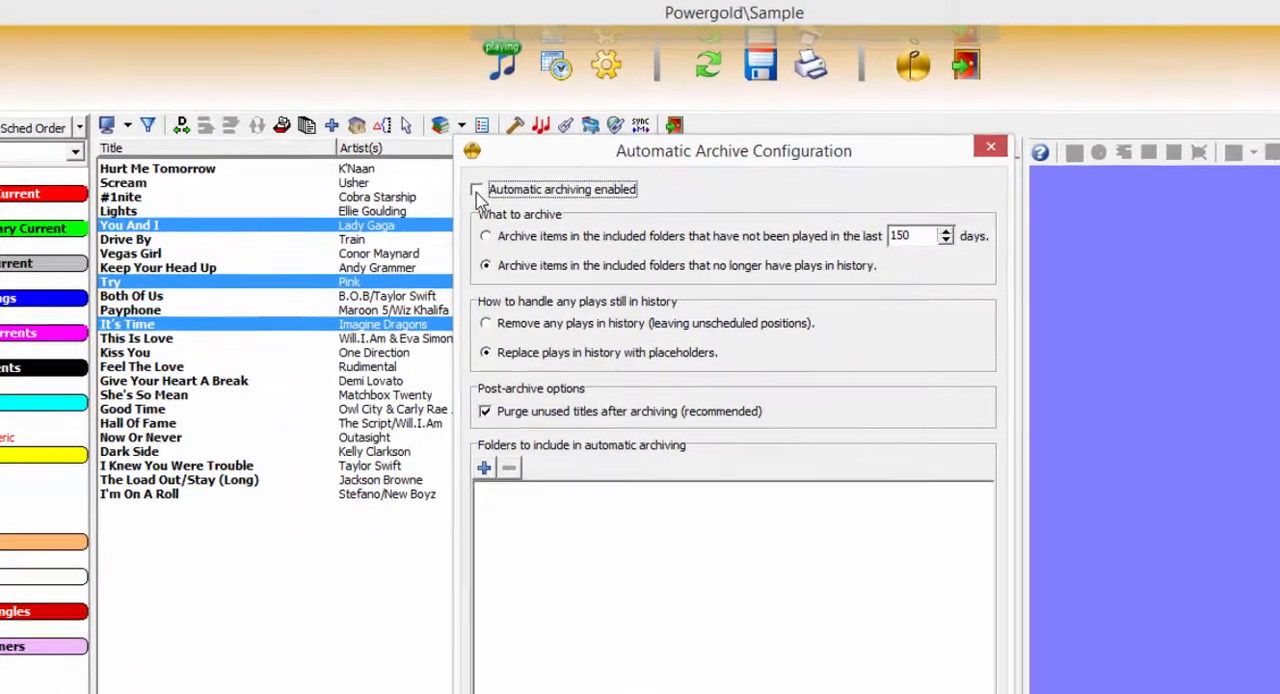
{"action": "left_click", "coordinate": [478, 188]}
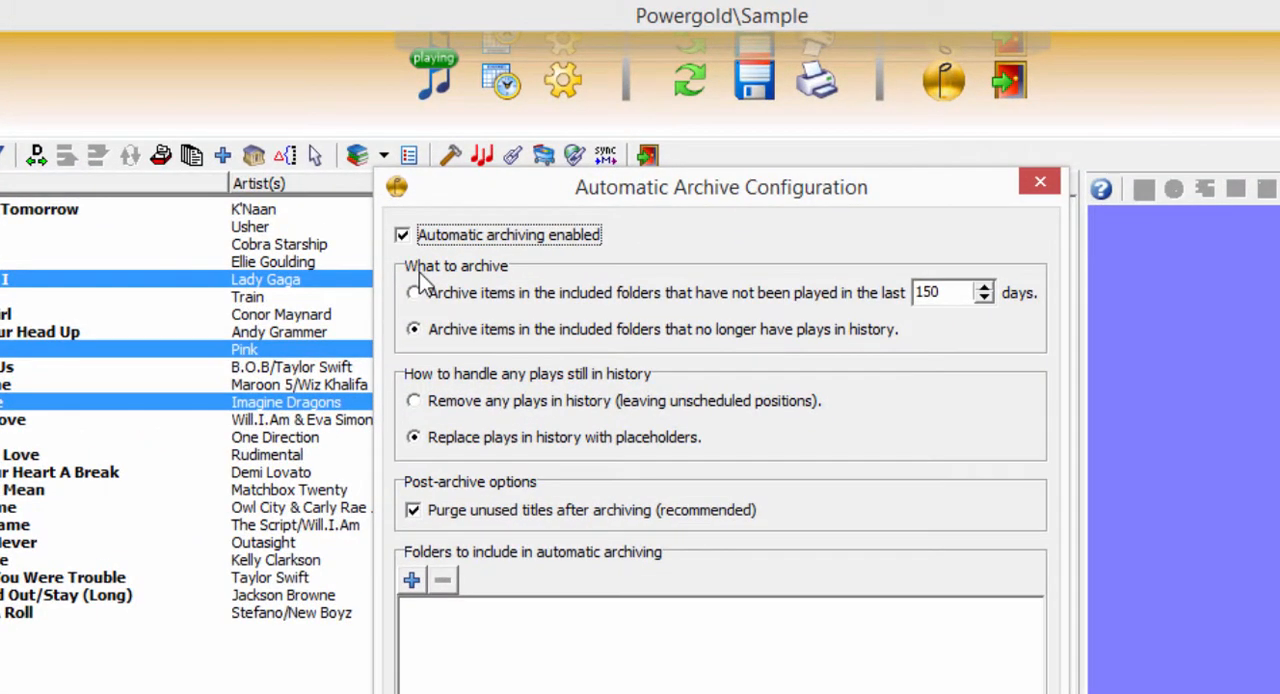
{"action": "mouse_move", "coordinate": [516, 380]}
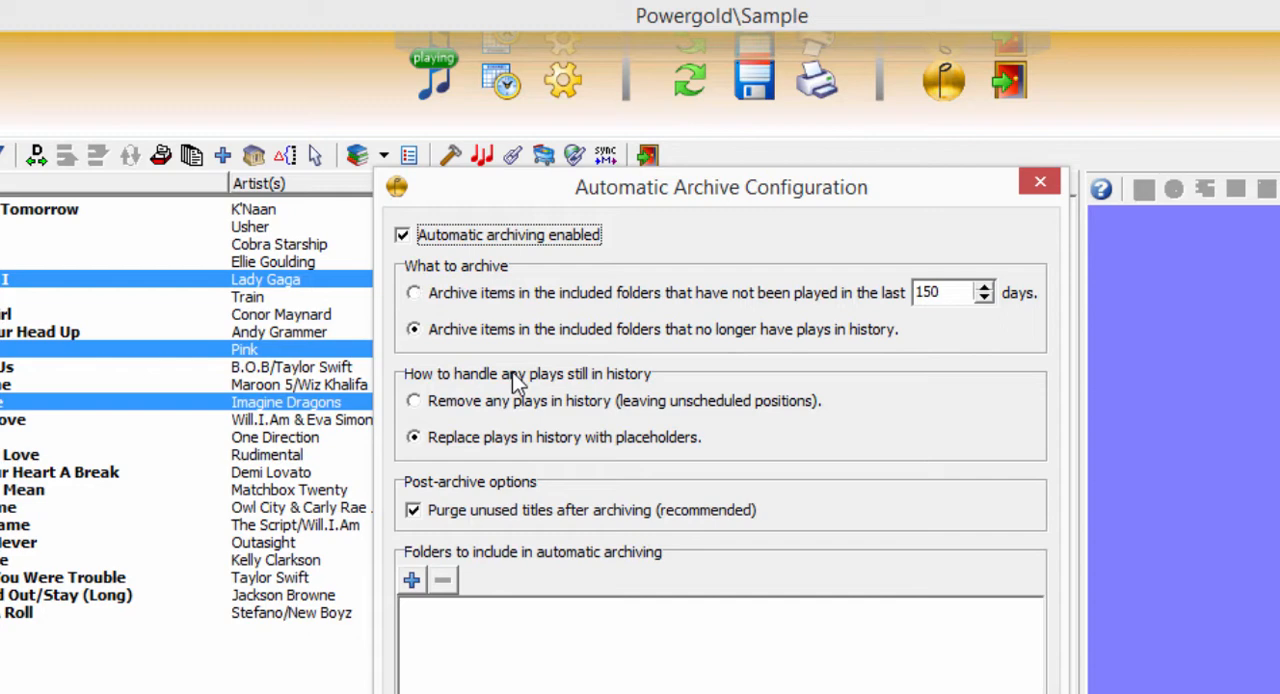
{"action": "mouse_move", "coordinate": [556, 438]}
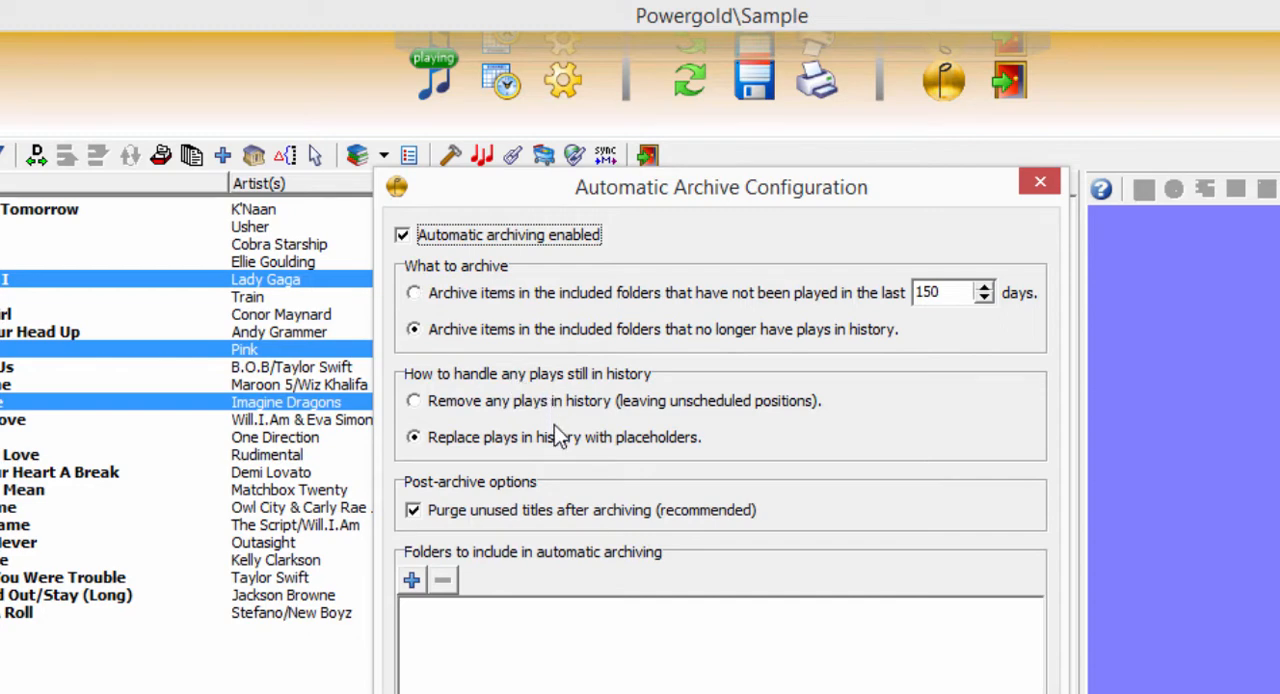
{"action": "mouse_move", "coordinate": [560, 444]}
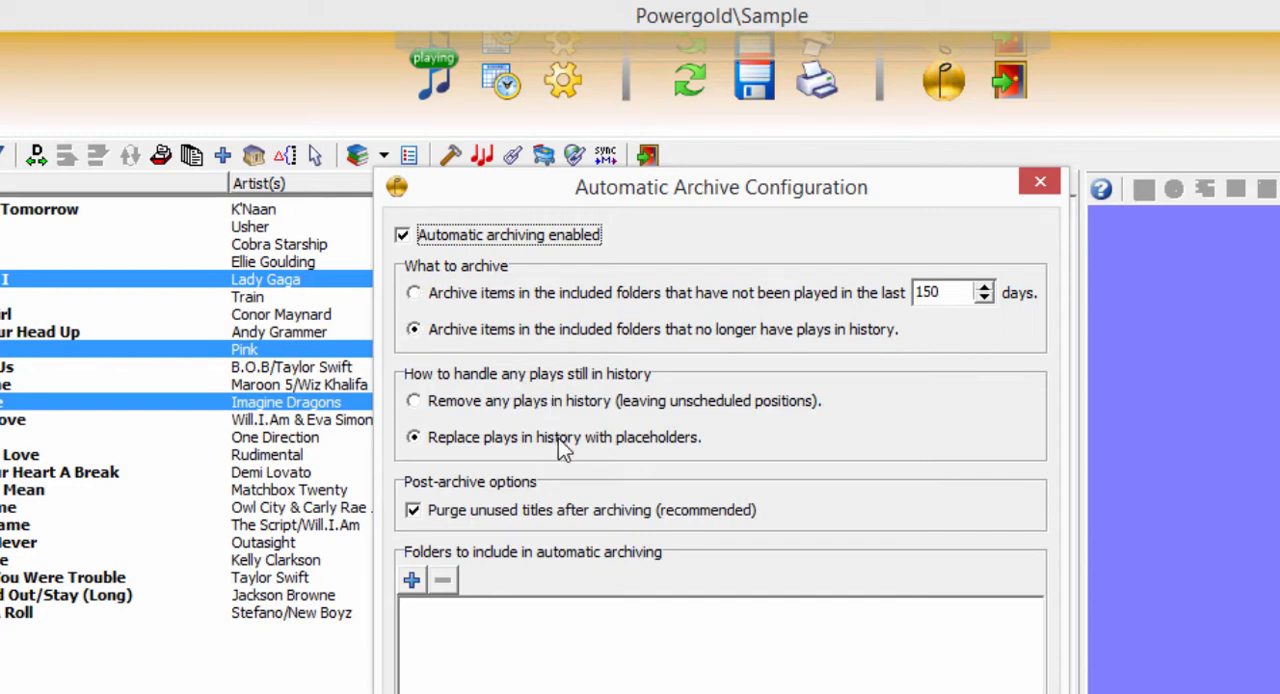
{"action": "left_click", "coordinate": [410, 580]}
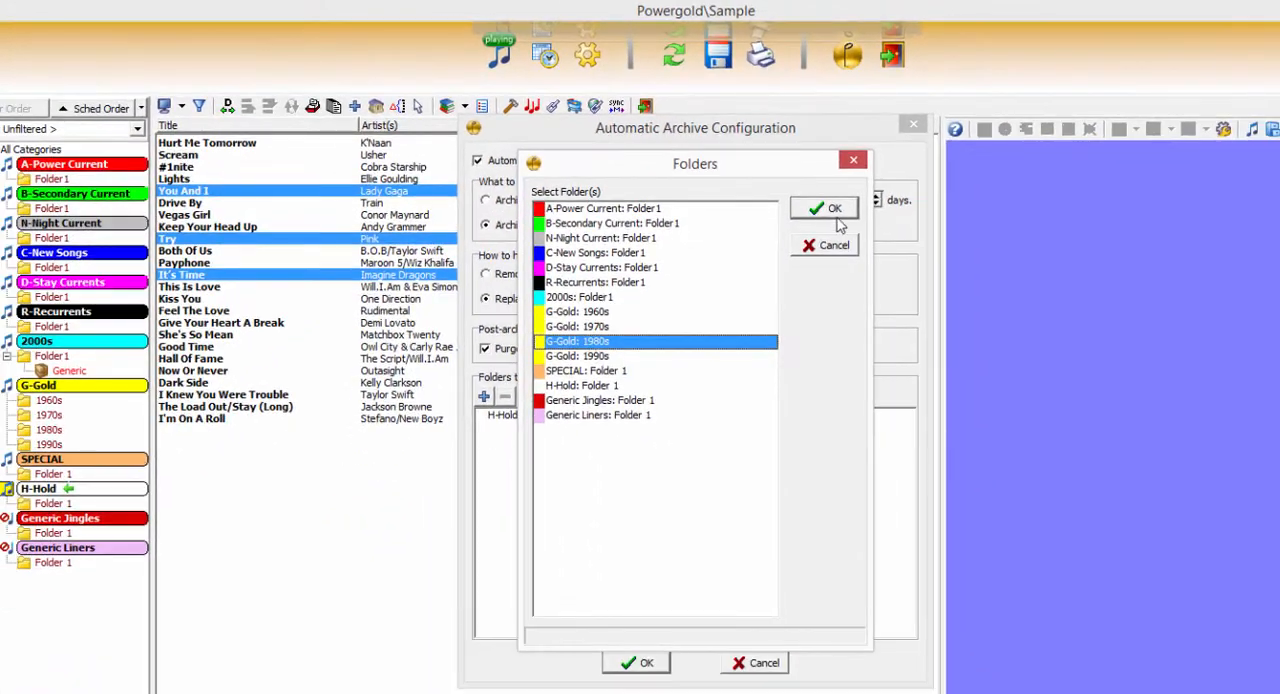
{"action": "left_click", "coordinate": [824, 208]}
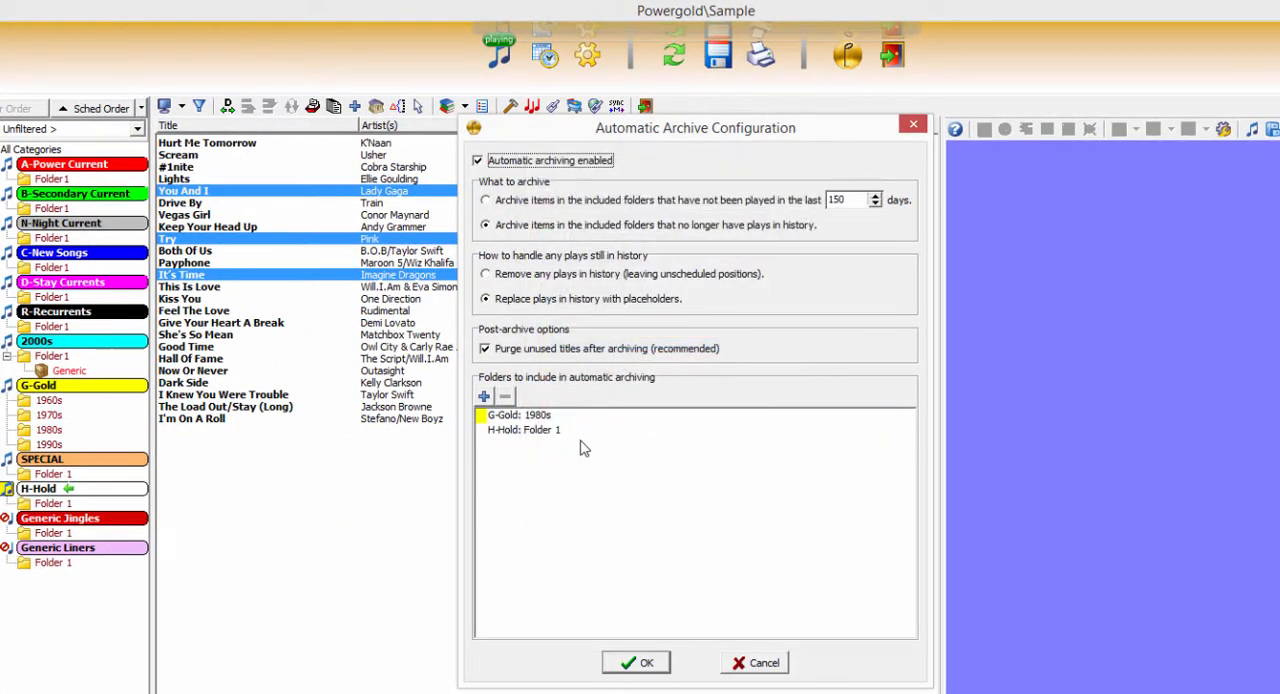
{"action": "left_click", "coordinate": [636, 662]}
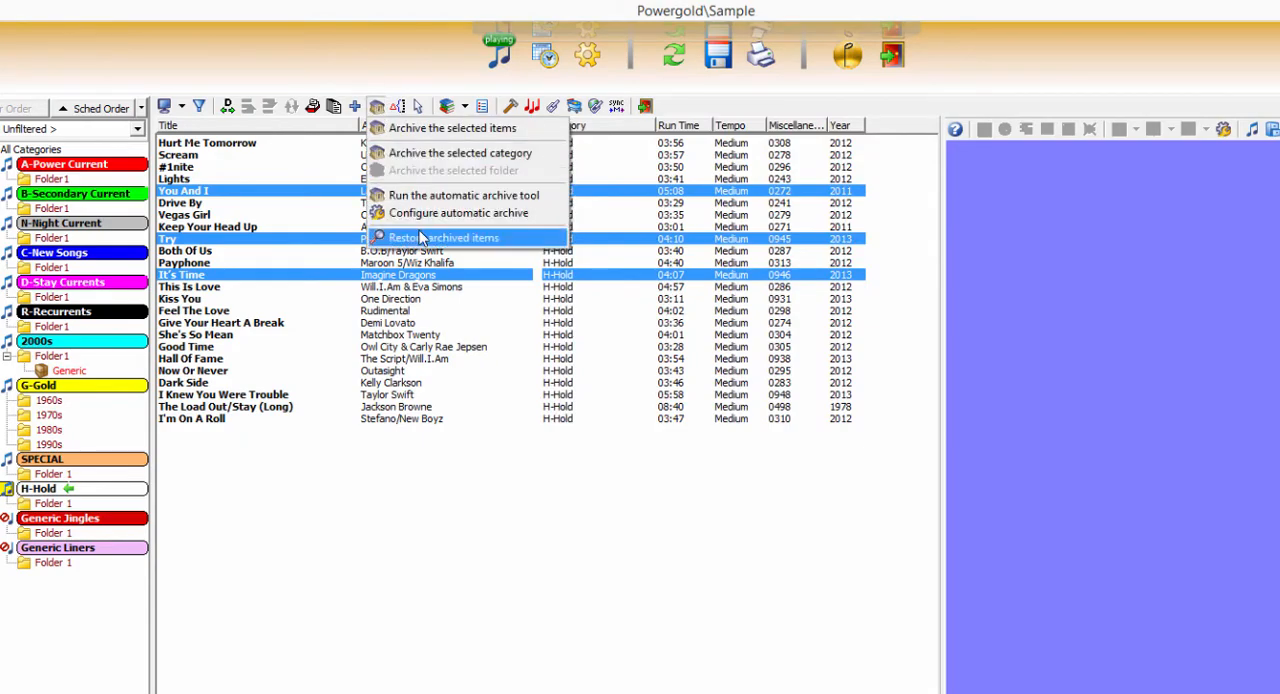
List the archived songs, select Suit And Tie and sort by artist, archive date and title.
{"action": "left_click", "coordinate": [444, 236]}
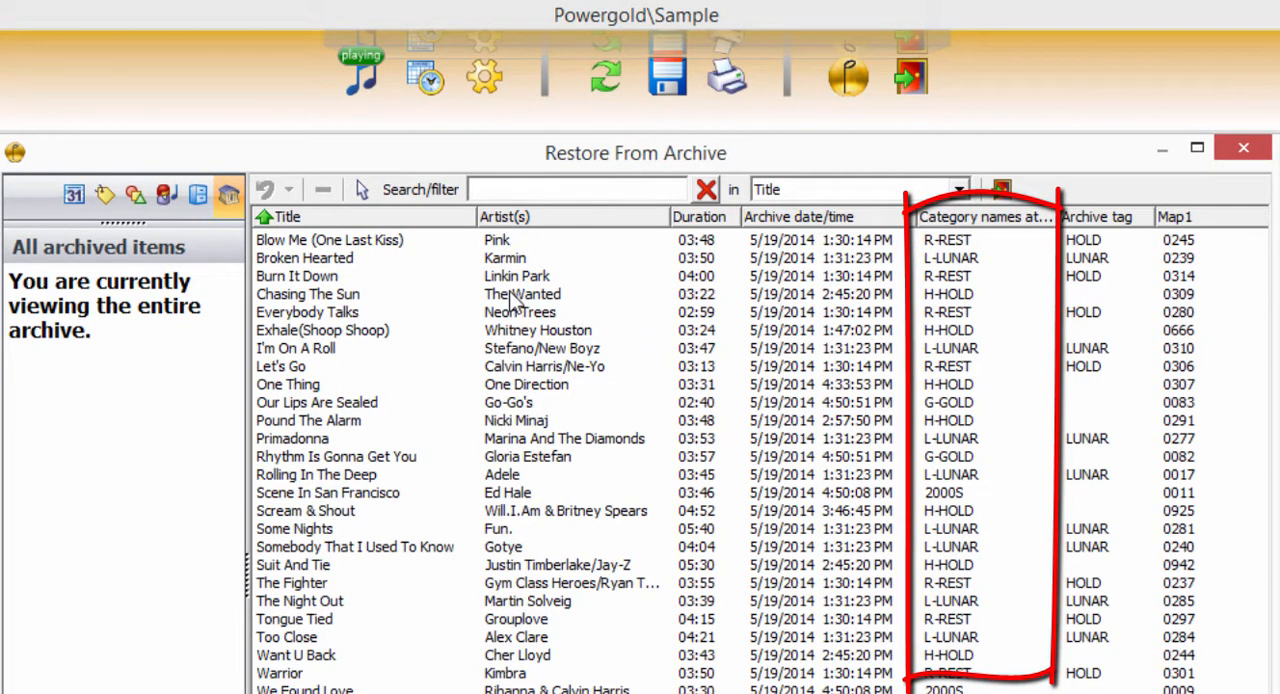
{"action": "mouse_move", "coordinate": [516, 304]}
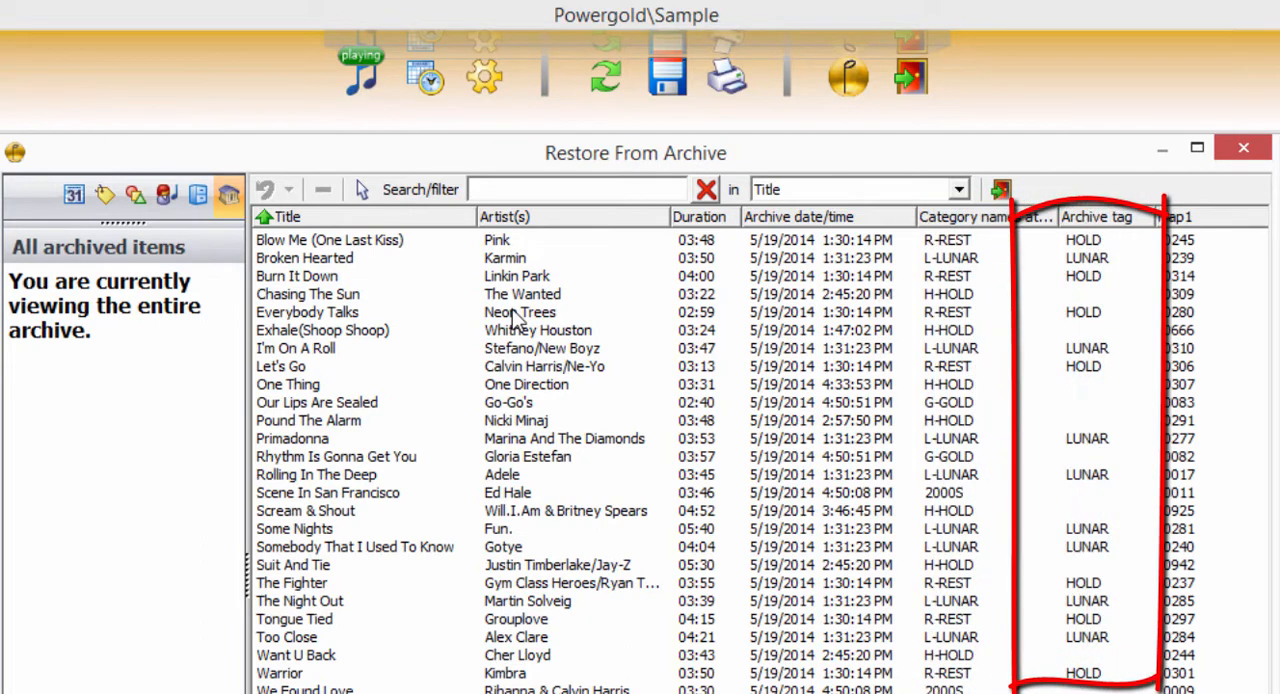
{"action": "left_click", "coordinate": [280, 366]}
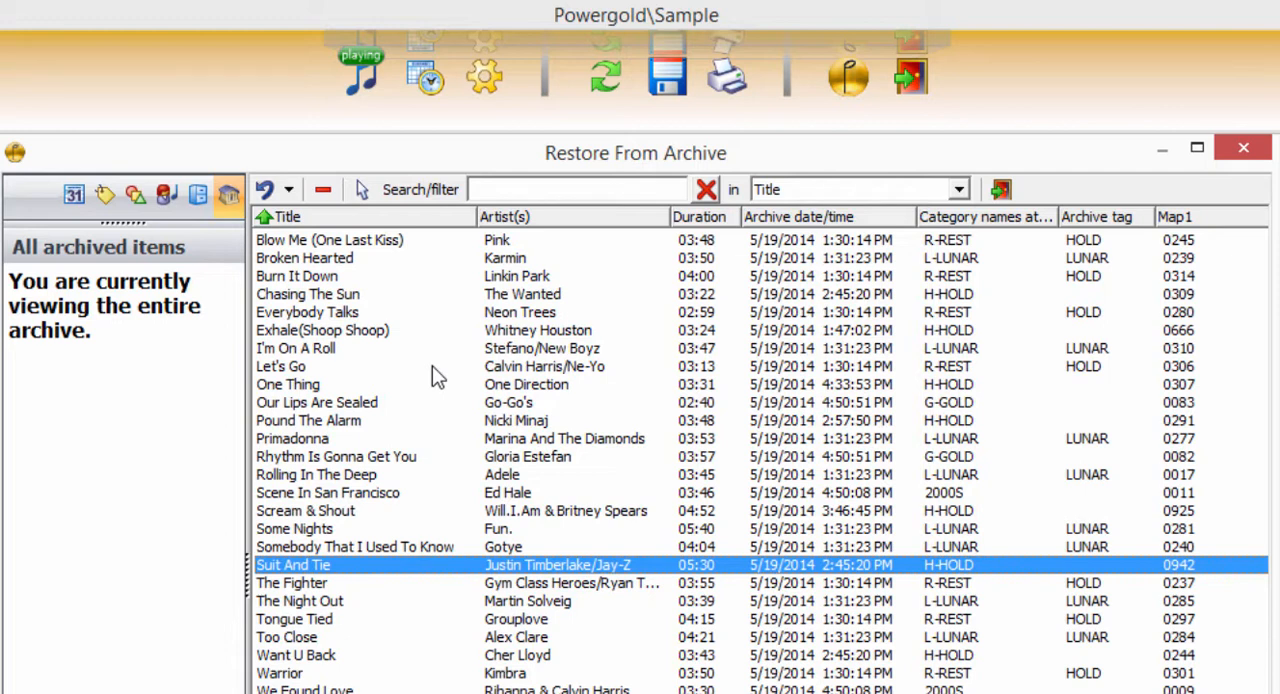
{"action": "mouse_move", "coordinate": [456, 398]}
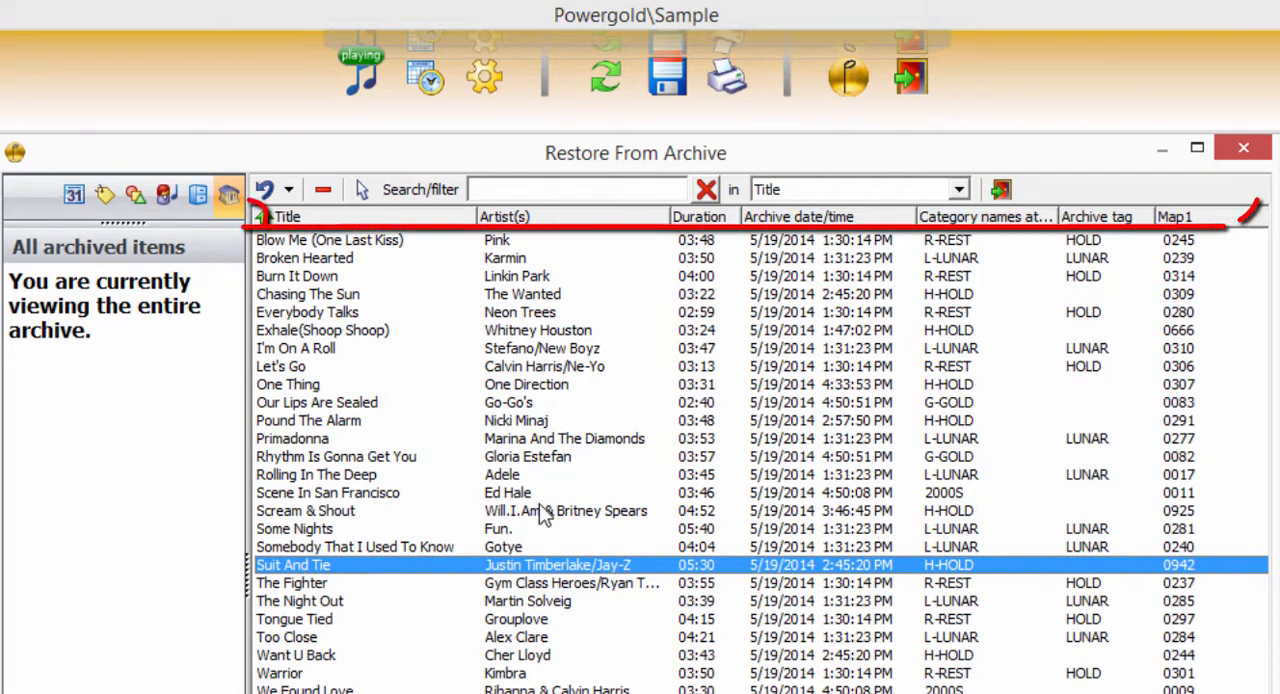
{"action": "left_click", "coordinate": [524, 216]}
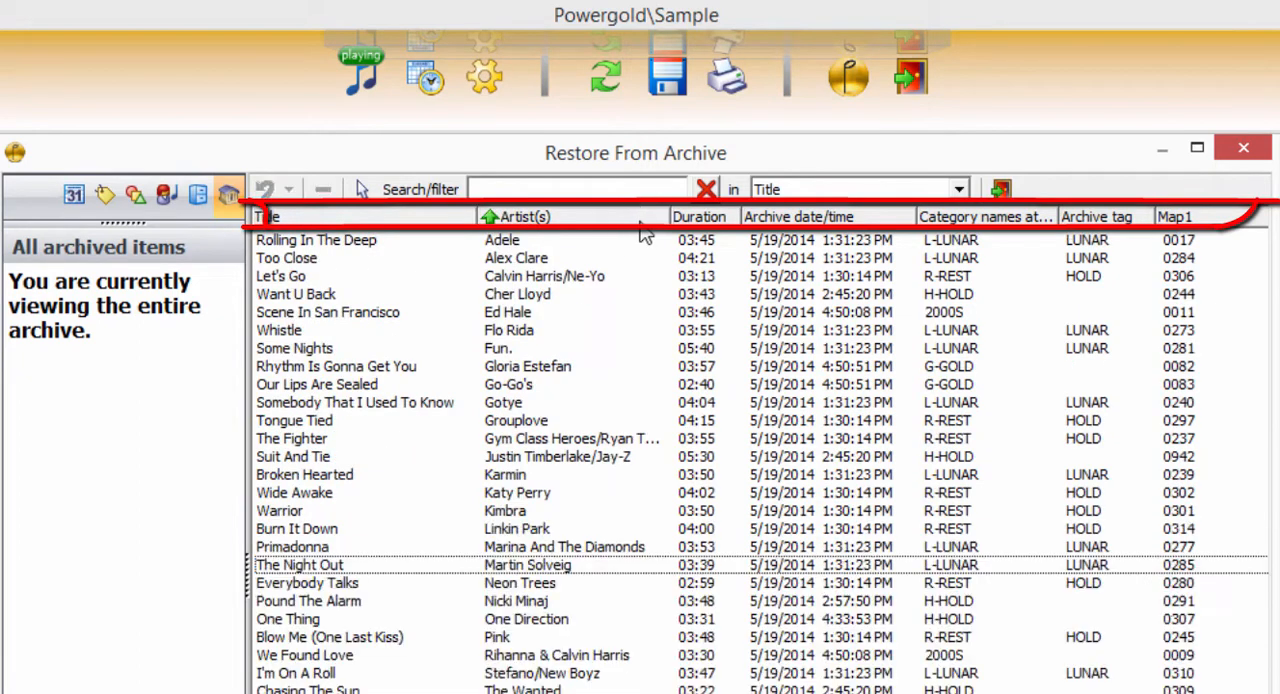
{"action": "left_click", "coordinate": [798, 216]}
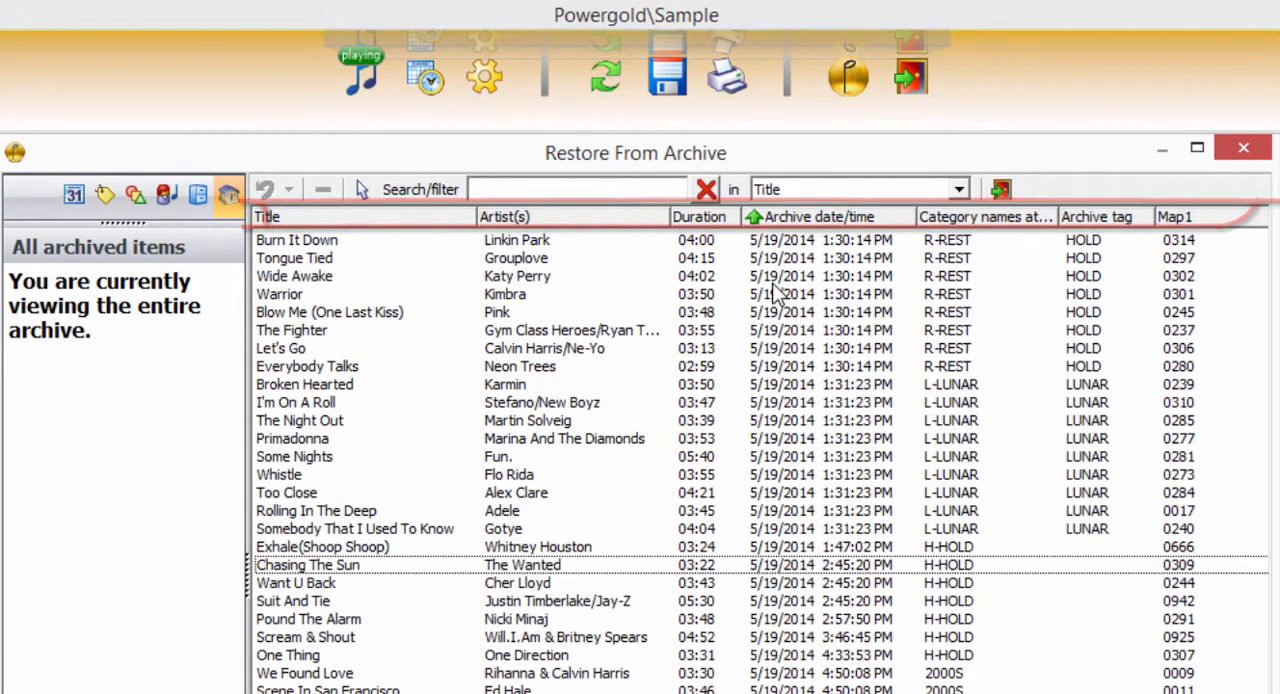
{"action": "left_click", "coordinate": [268, 216]}
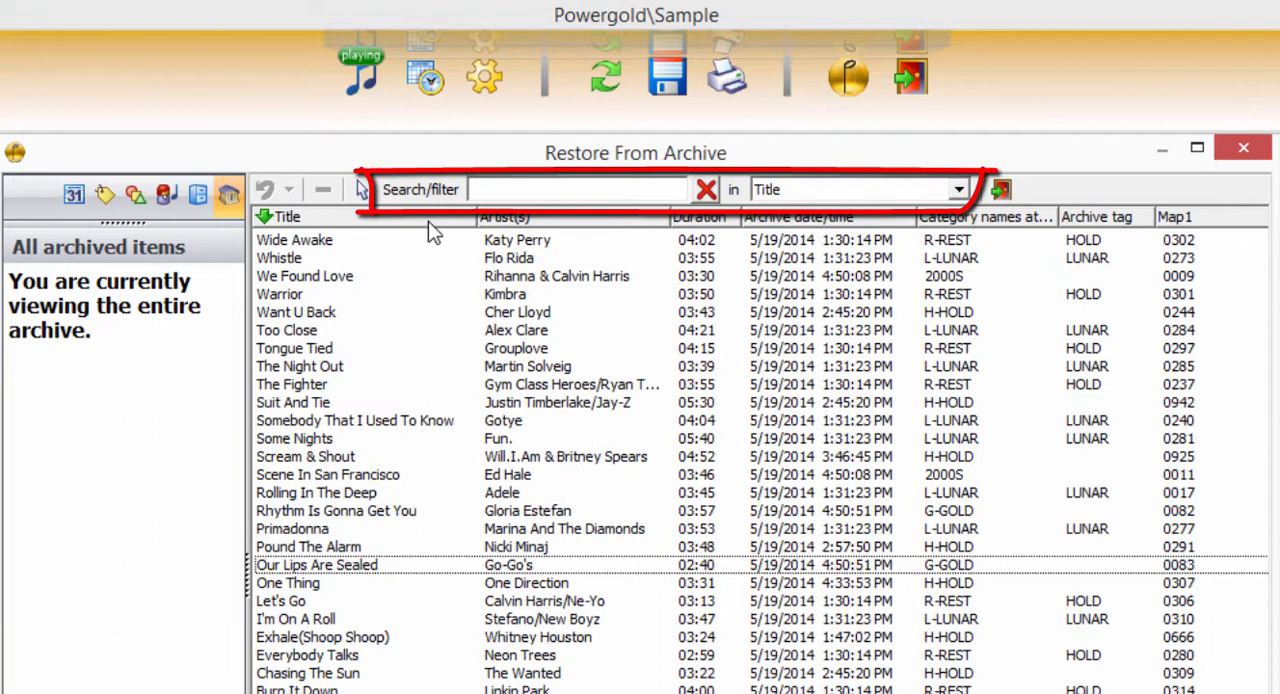
{"action": "left_click", "coordinate": [288, 216]}
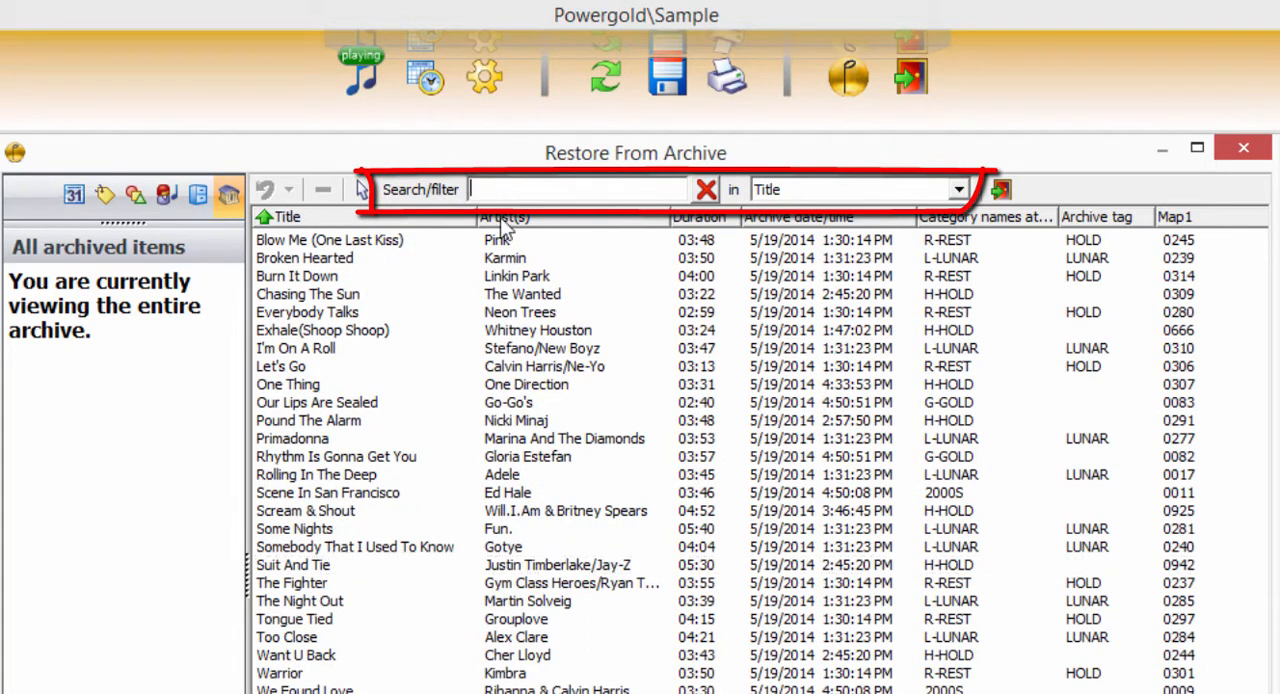
Browse the archive by category/folder, archive tag and date/time, then show all archived items.
{"action": "left_click", "coordinate": [198, 194]}
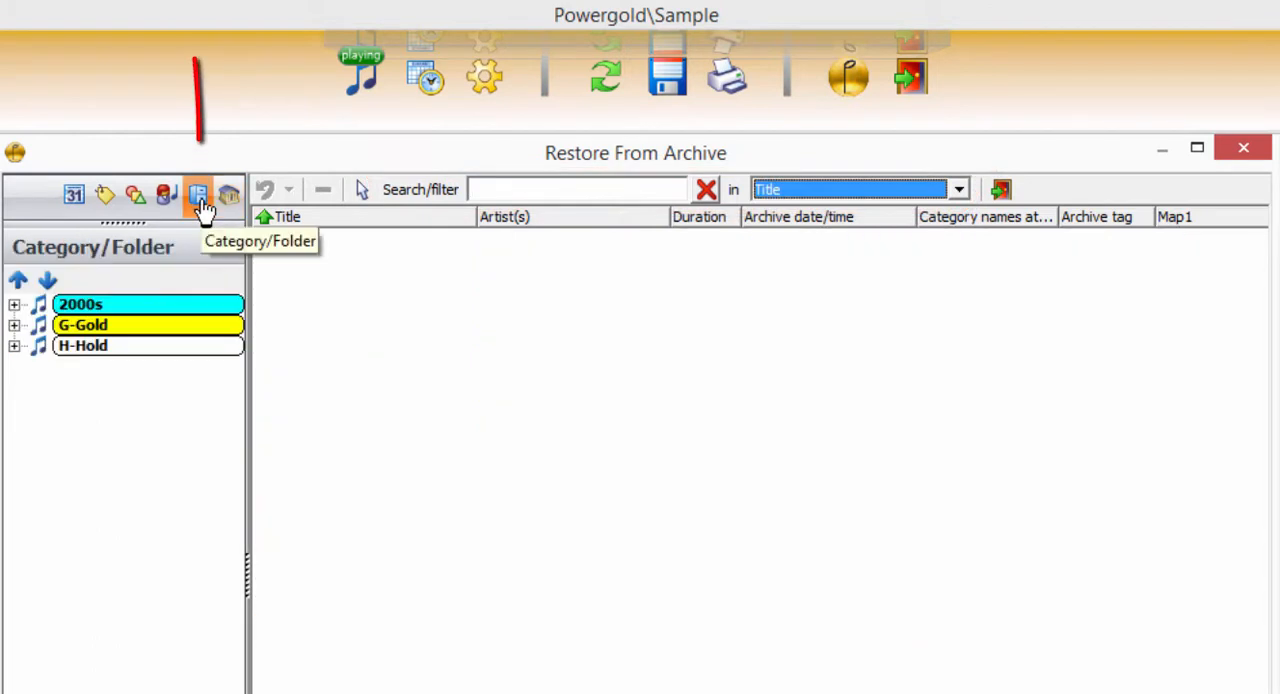
{"action": "mouse_move", "coordinate": [162, 196]}
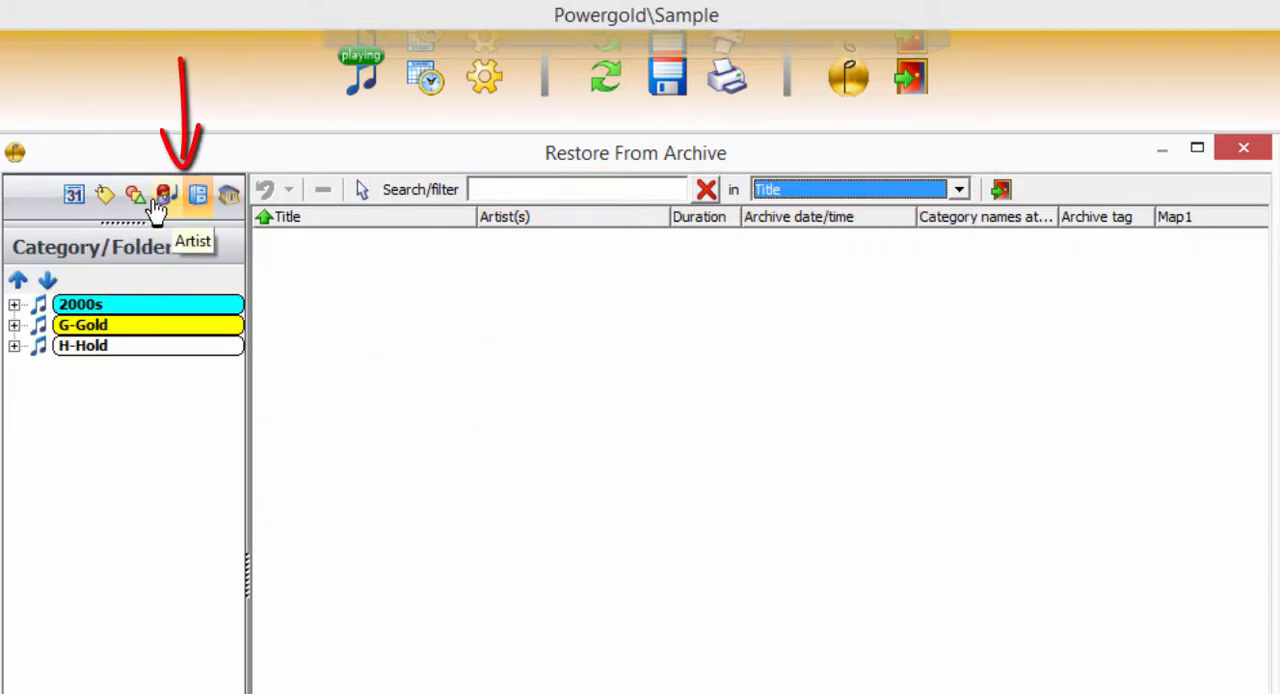
{"action": "left_click", "coordinate": [136, 196]}
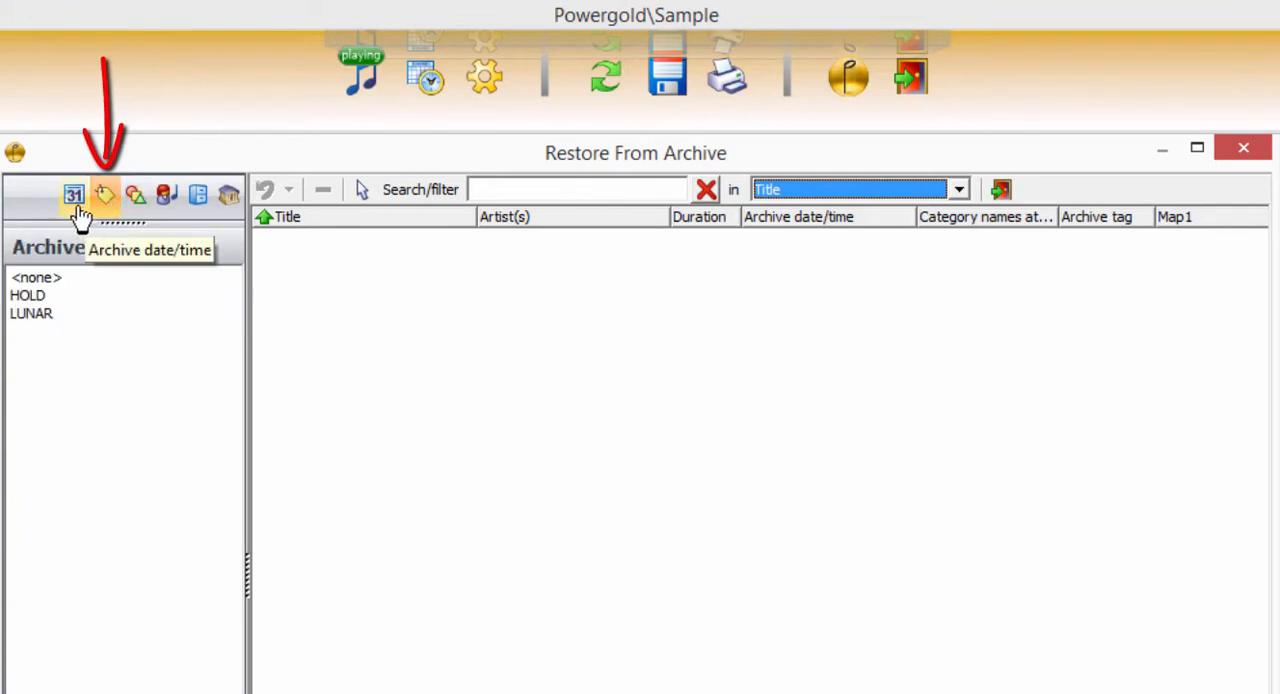
{"action": "left_click", "coordinate": [72, 194]}
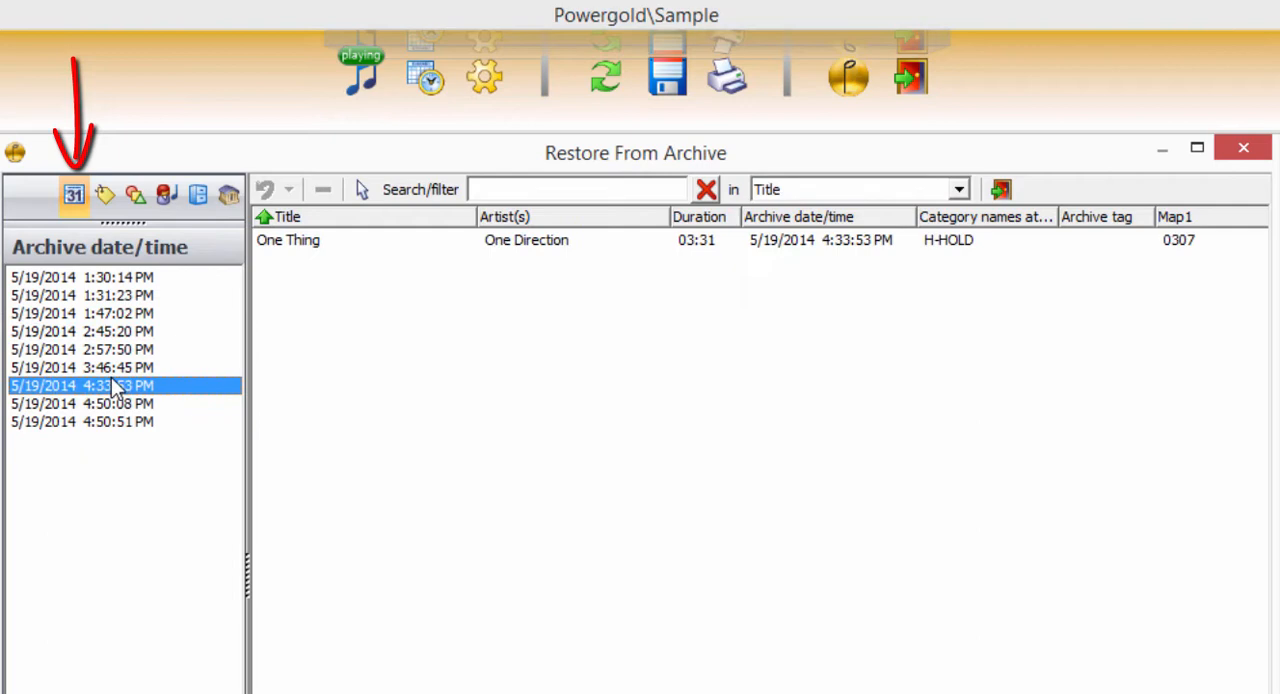
{"action": "left_click", "coordinate": [228, 194]}
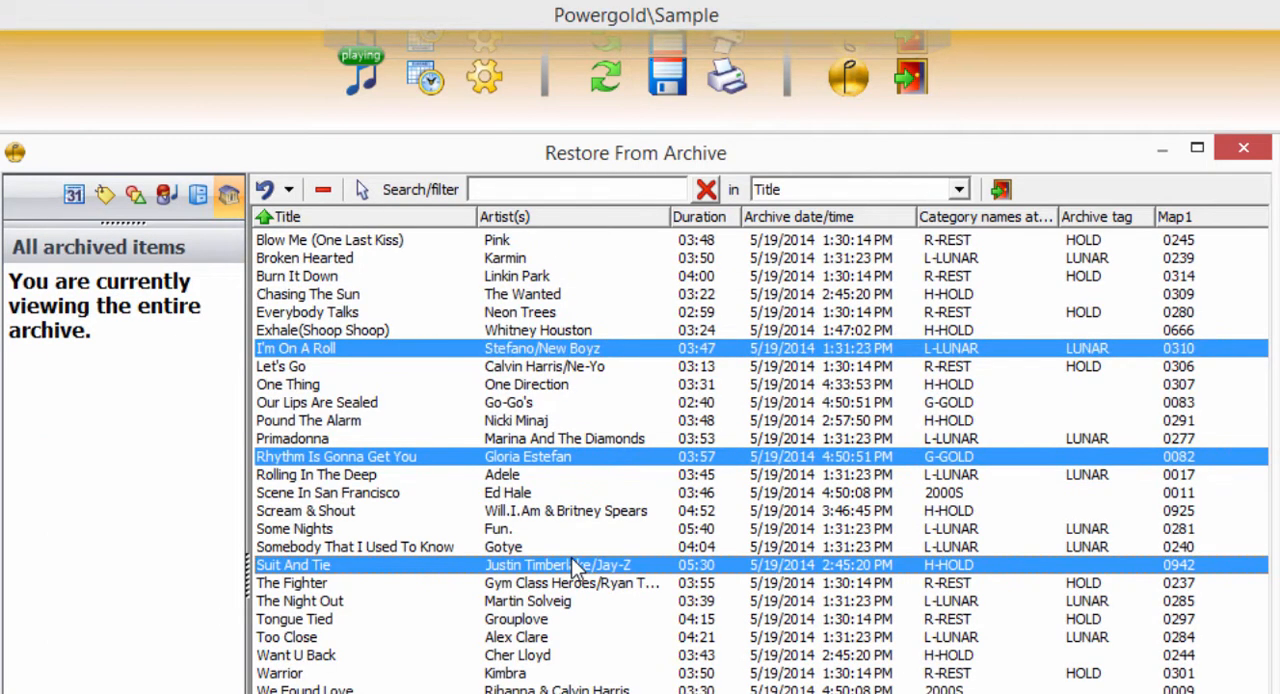
{"action": "mouse_move", "coordinate": [360, 236]}
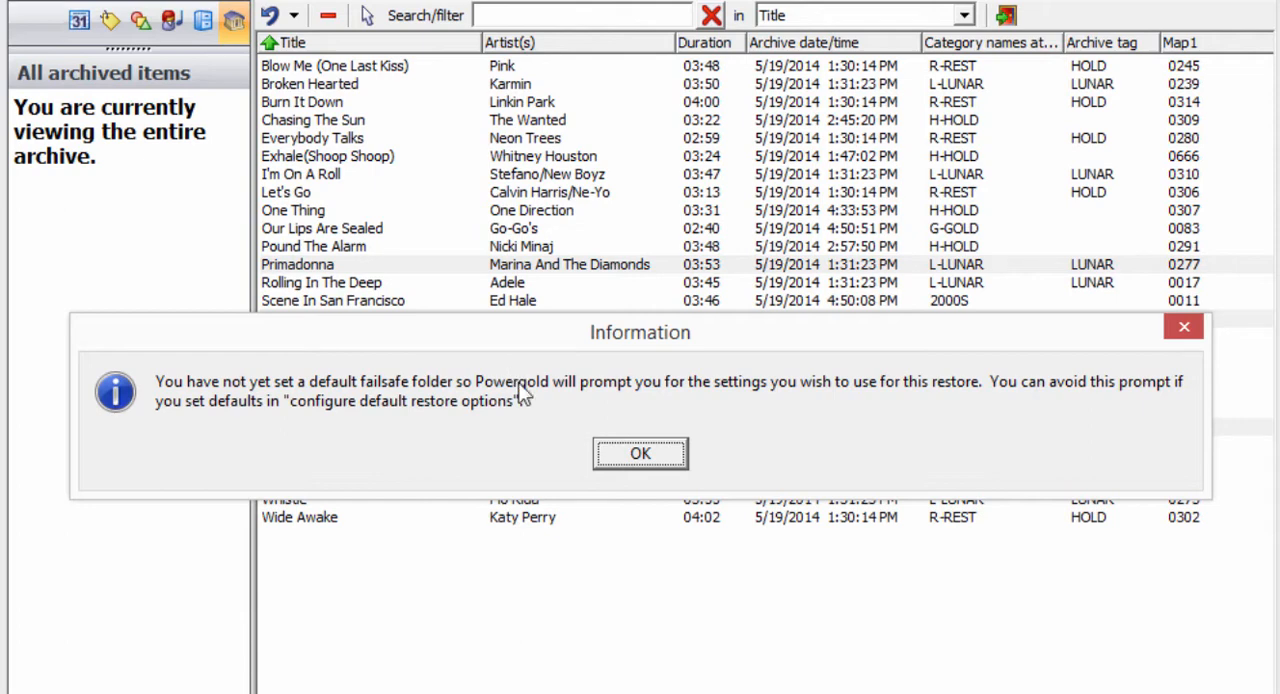
Dismiss the missing-defaults notice and restore the songs with H-Hold: Folder 1 as fallback, then select Chasing The Sun.
{"action": "left_click", "coordinate": [640, 452]}
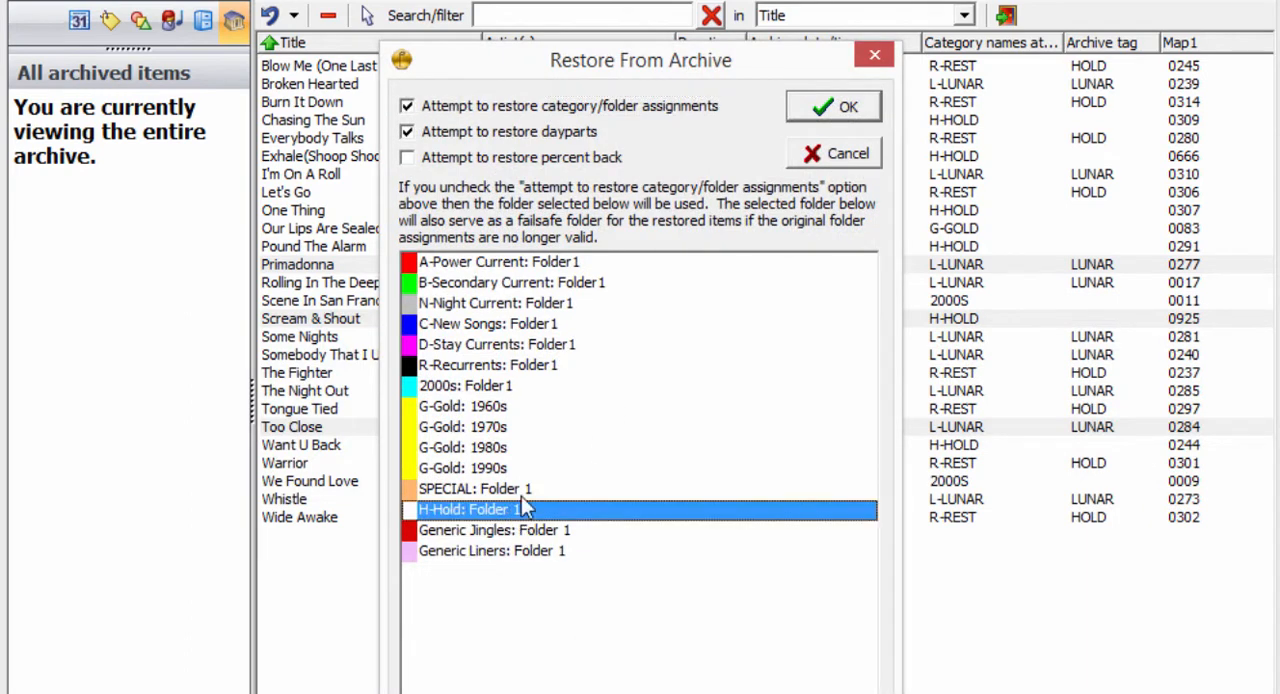
{"action": "left_click", "coordinate": [832, 106]}
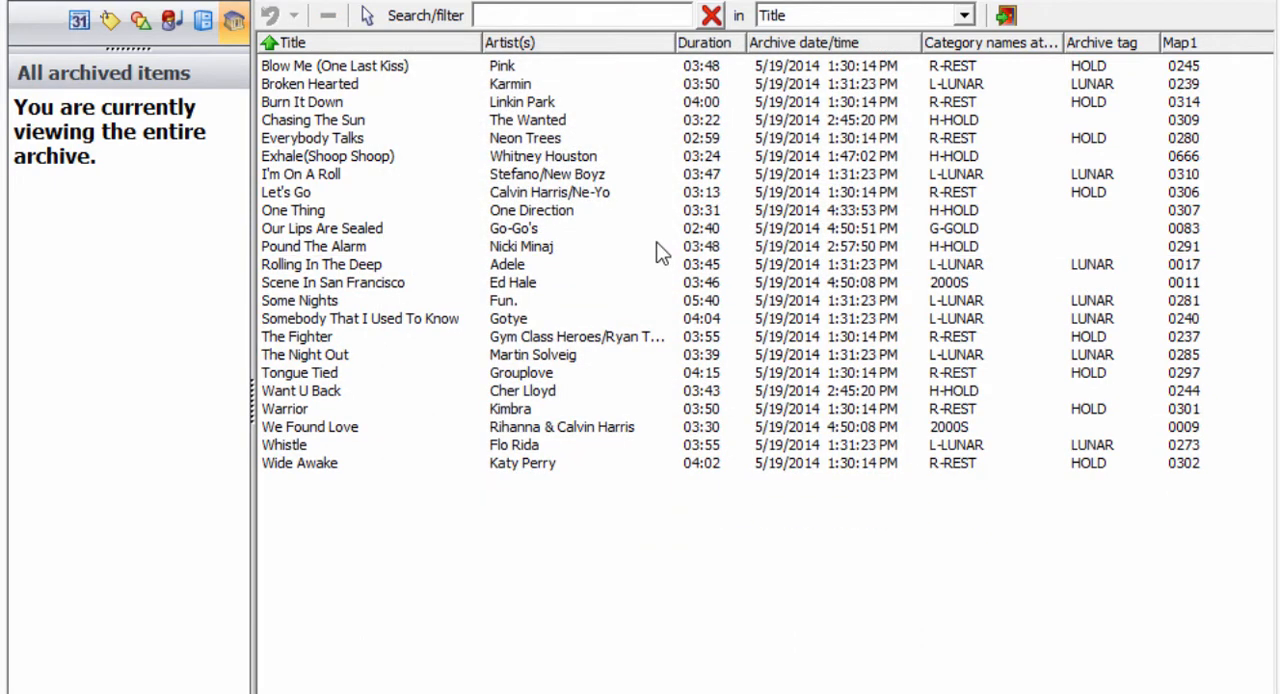
{"action": "mouse_move", "coordinate": [300, 78]}
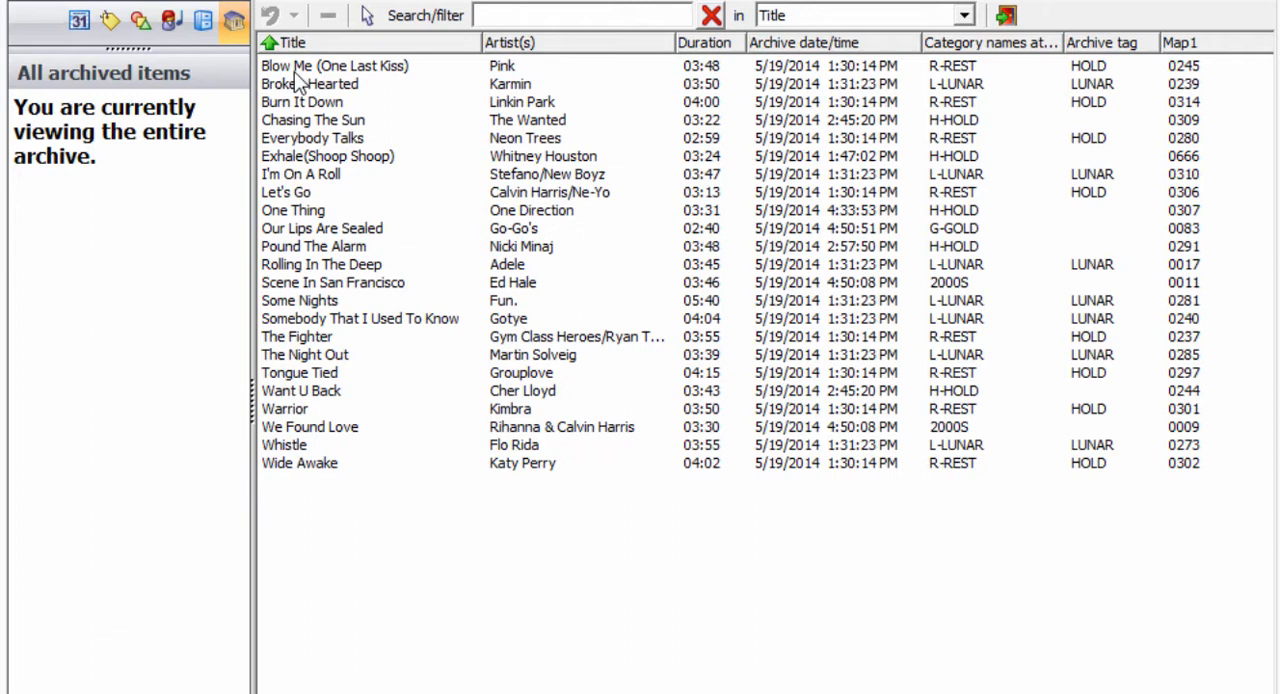
{"action": "mouse_move", "coordinate": [660, 244]}
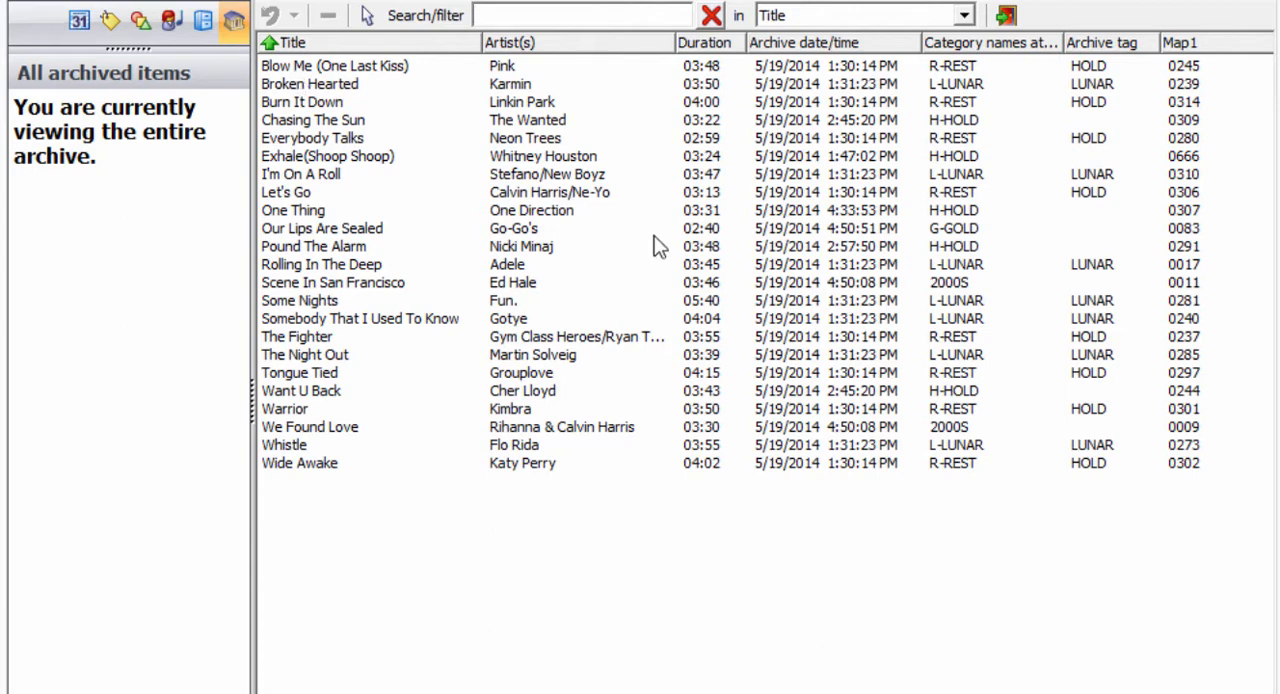
{"action": "left_click", "coordinate": [312, 120]}
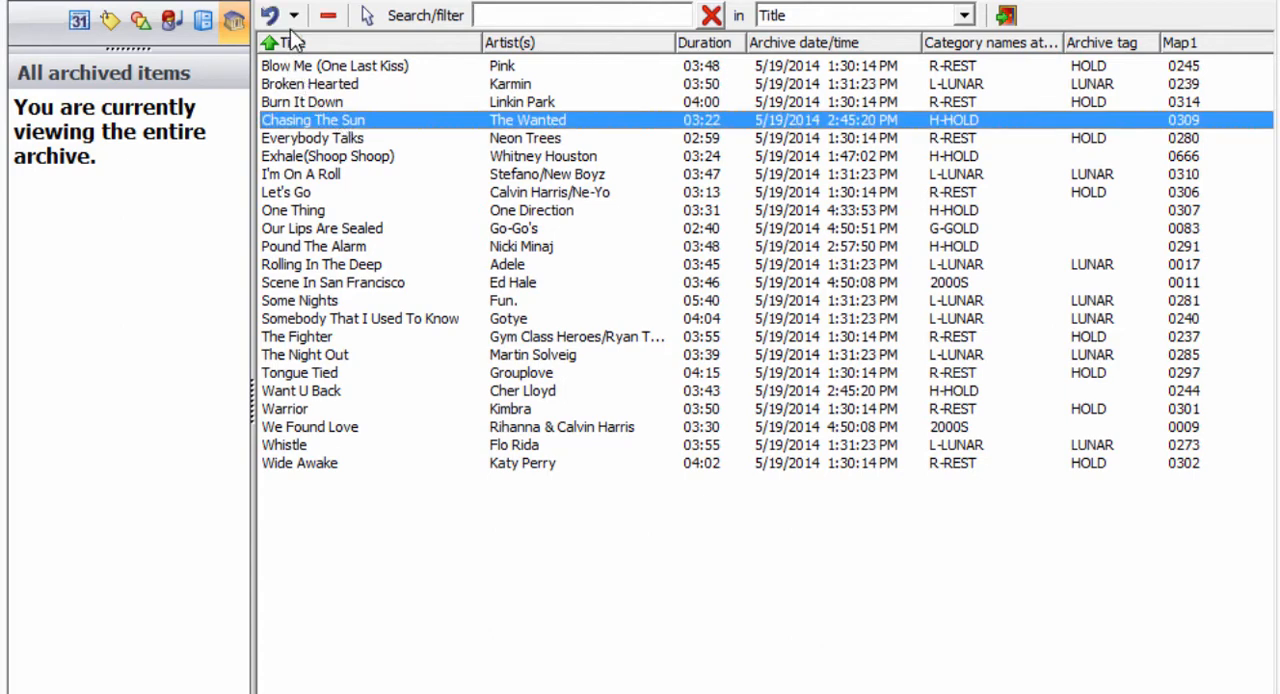
Turn off 'Always attempt to restore category/folder assignments' in the default restore options.
{"action": "left_click", "coordinate": [296, 14]}
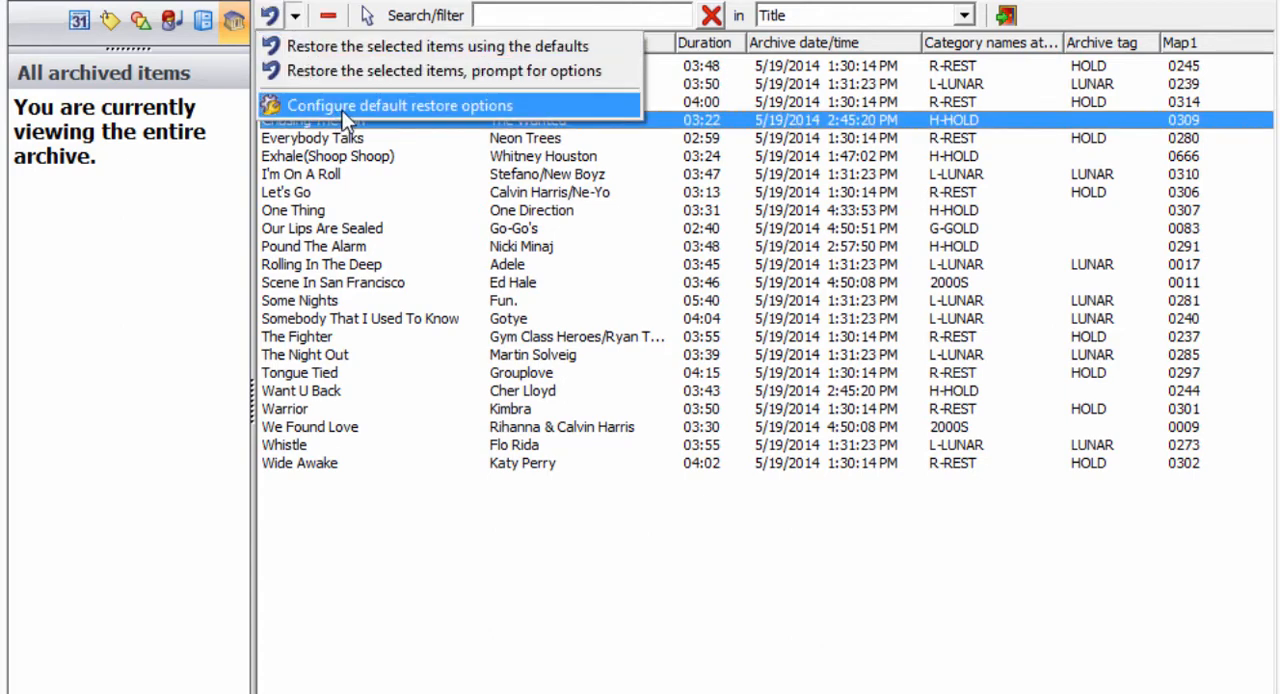
{"action": "left_click", "coordinate": [400, 104]}
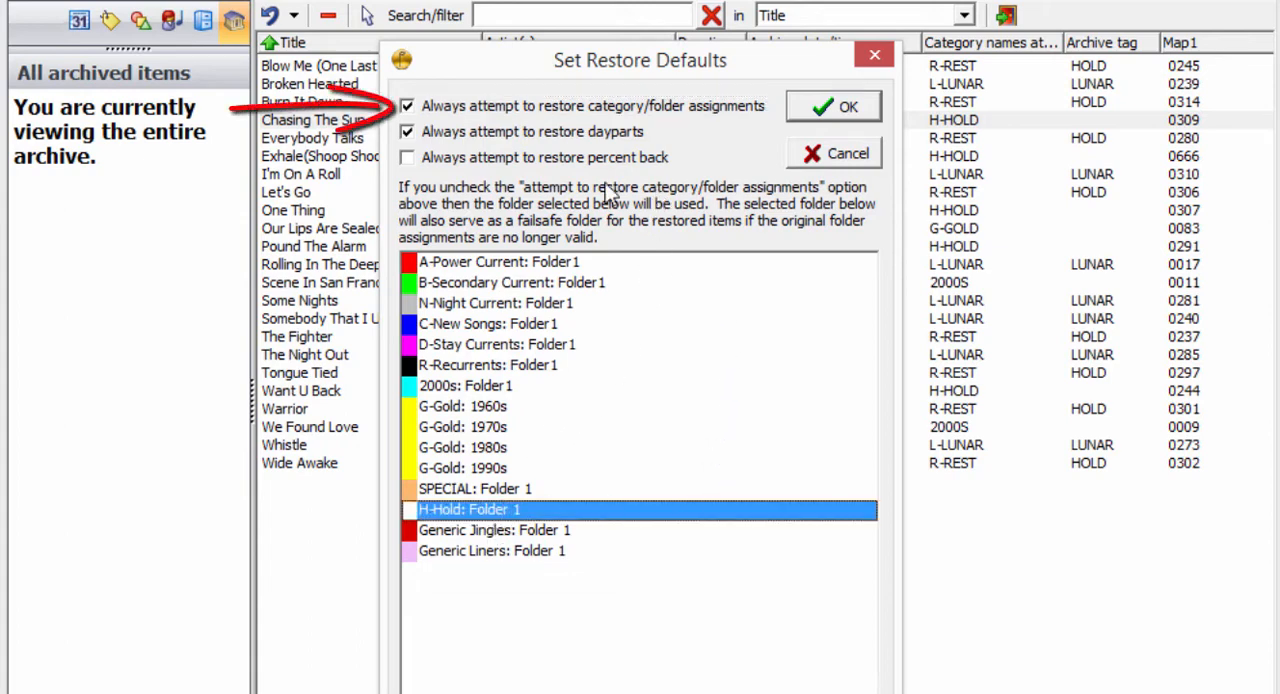
{"action": "left_click", "coordinate": [408, 104]}
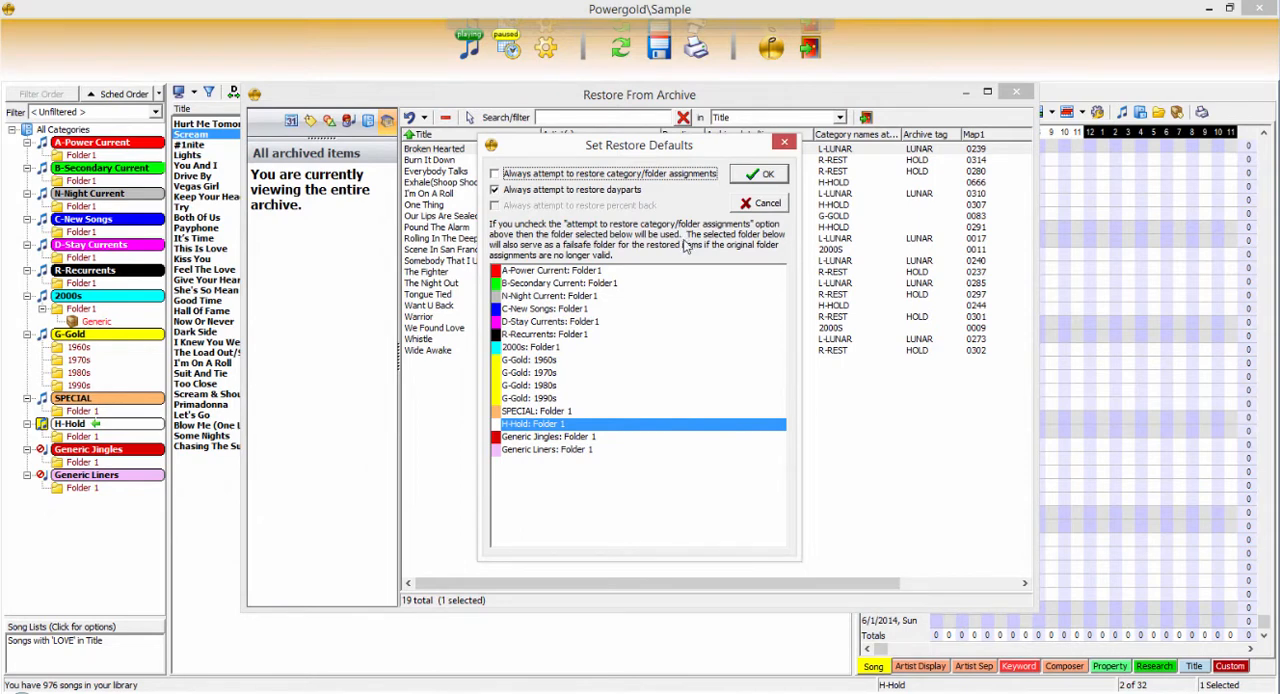
{"action": "mouse_move", "coordinate": [762, 208]}
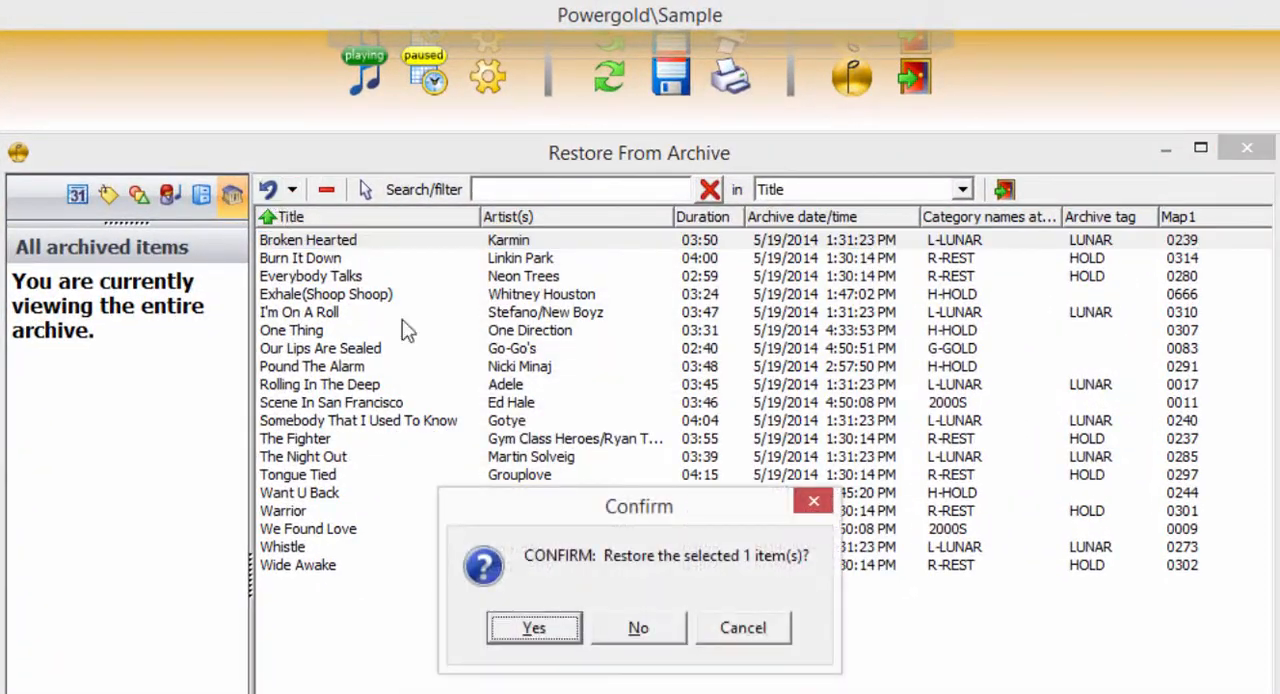
Confirm restoring Broken Hearted with the defaults, then select Everybody Talks in the archive.
{"action": "left_click", "coordinate": [532, 628]}
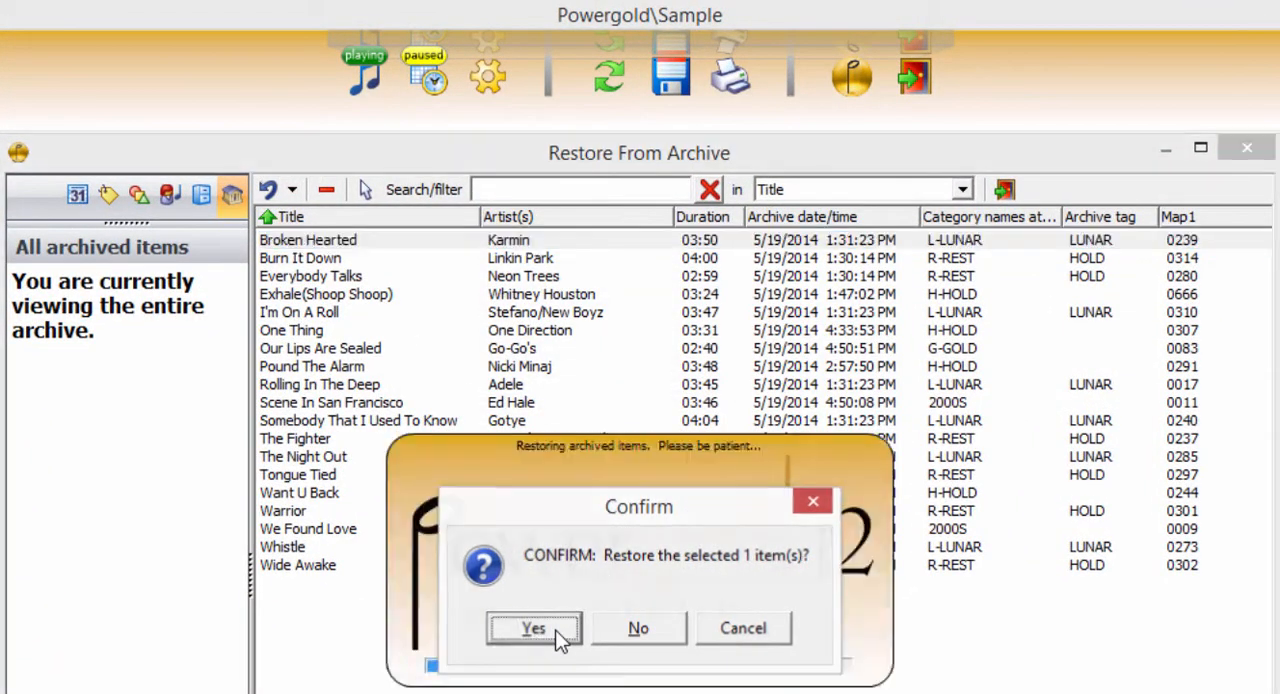
{"action": "left_click", "coordinate": [532, 628]}
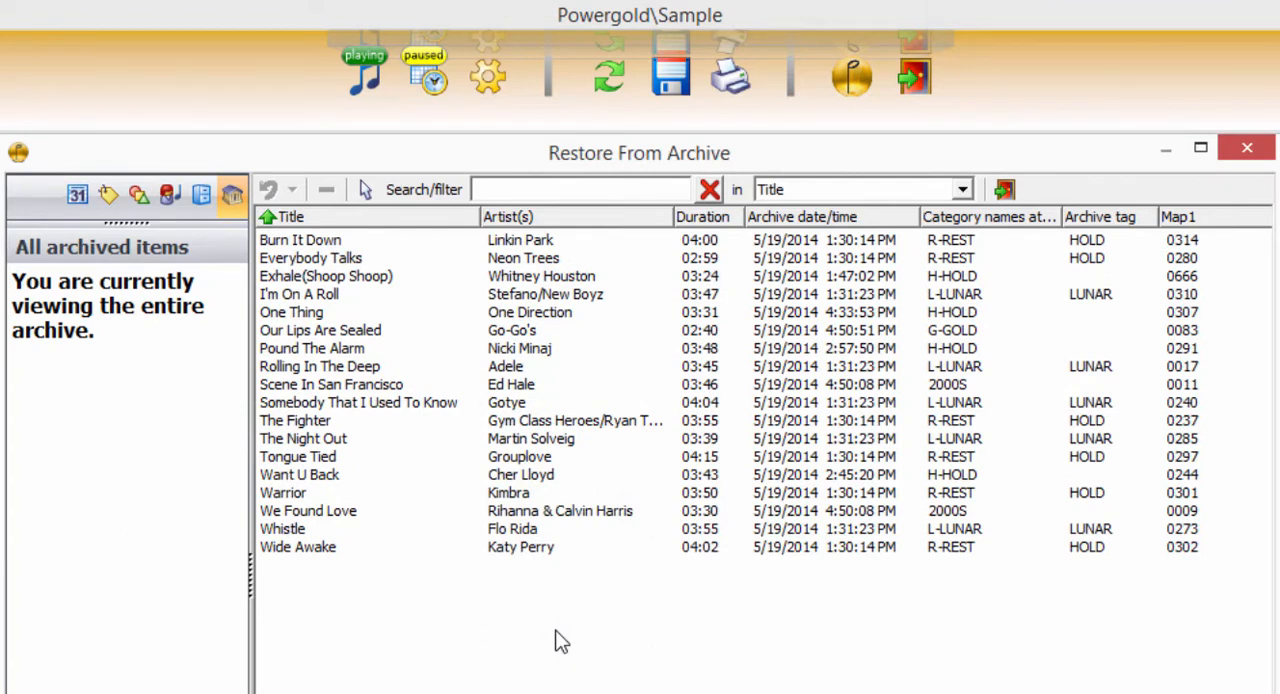
{"action": "left_click", "coordinate": [310, 258]}
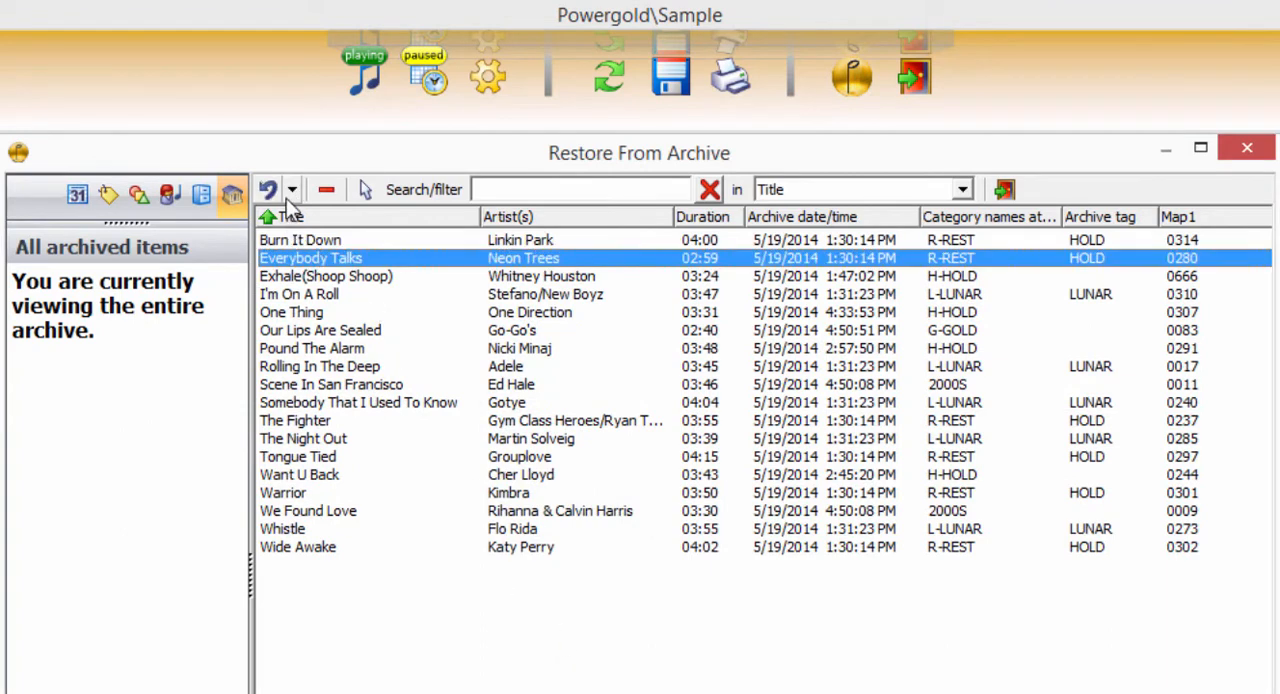
{"action": "left_click", "coordinate": [292, 188]}
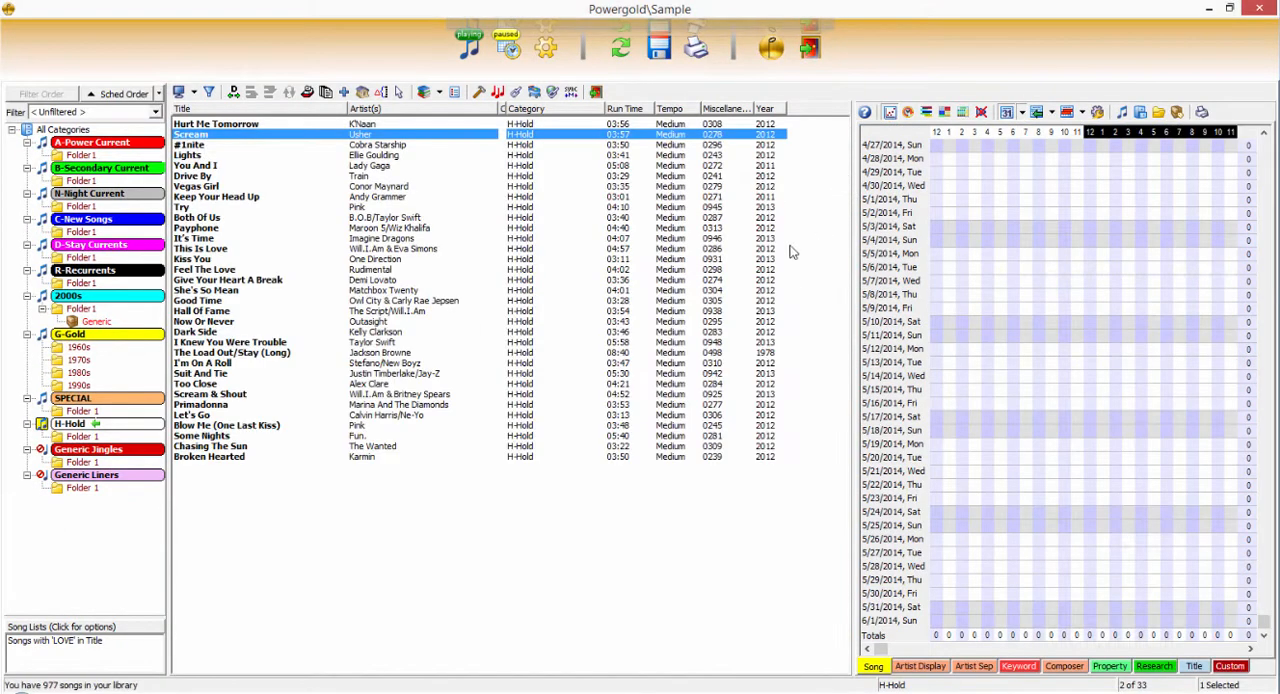
{"action": "mouse_move", "coordinate": [576, 272]}
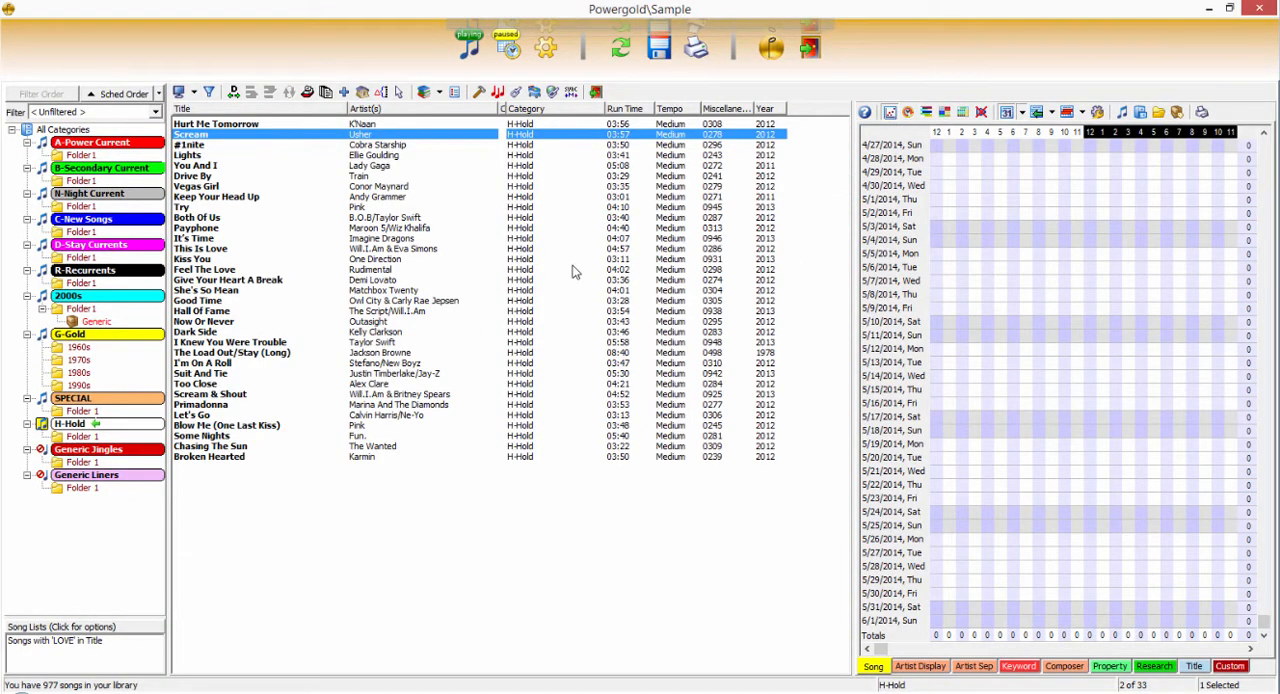
{"action": "mouse_move", "coordinate": [532, 184]}
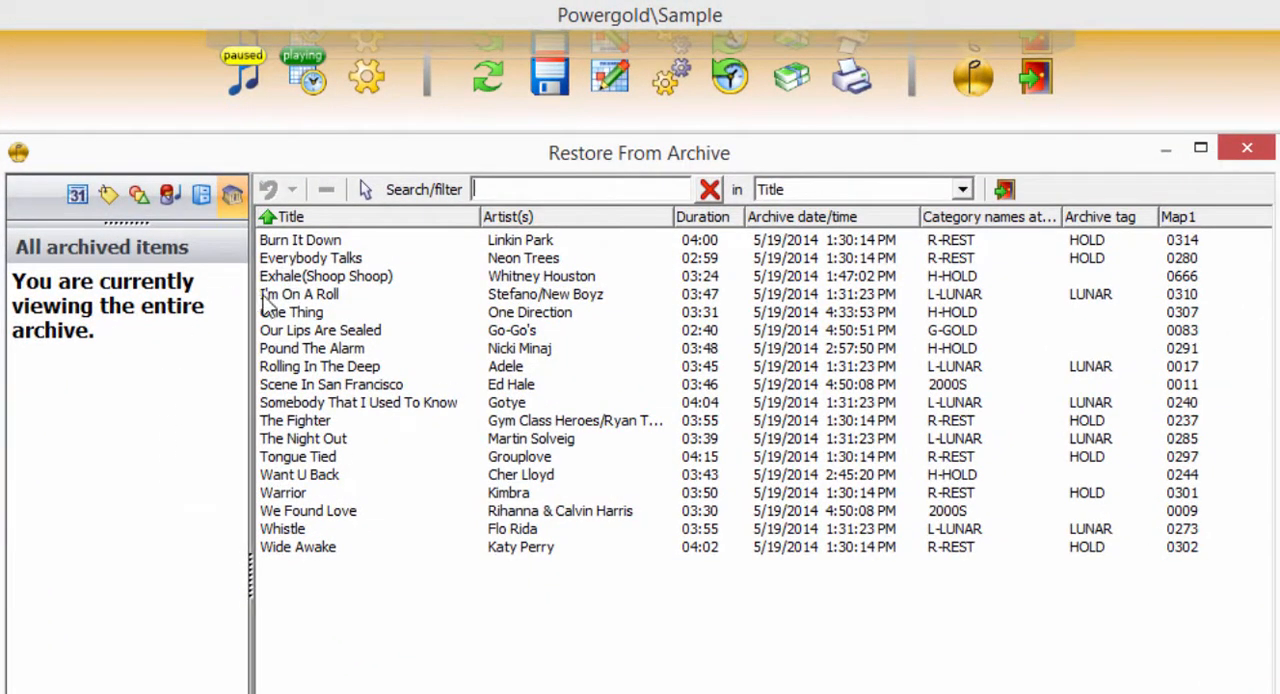
Restore the two selected songs and show recently restored replacements for Heart & Soul in the schedule.
{"action": "left_click", "coordinate": [320, 366]}
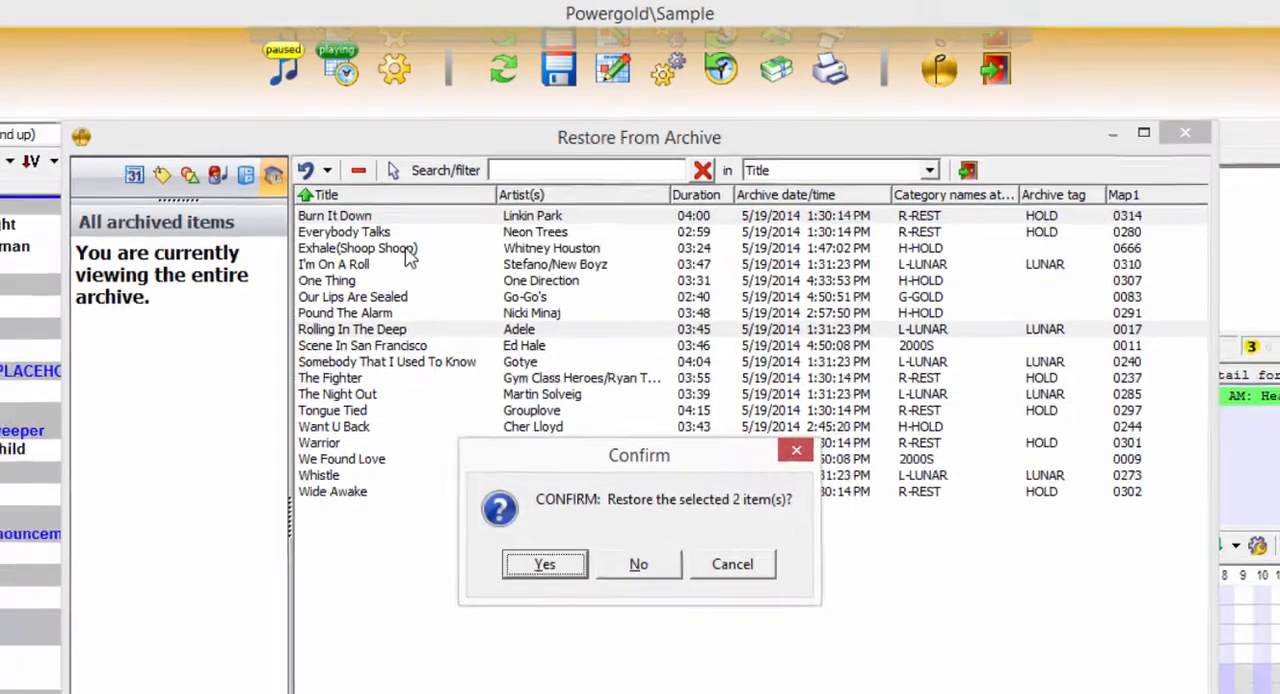
{"action": "left_click", "coordinate": [544, 564]}
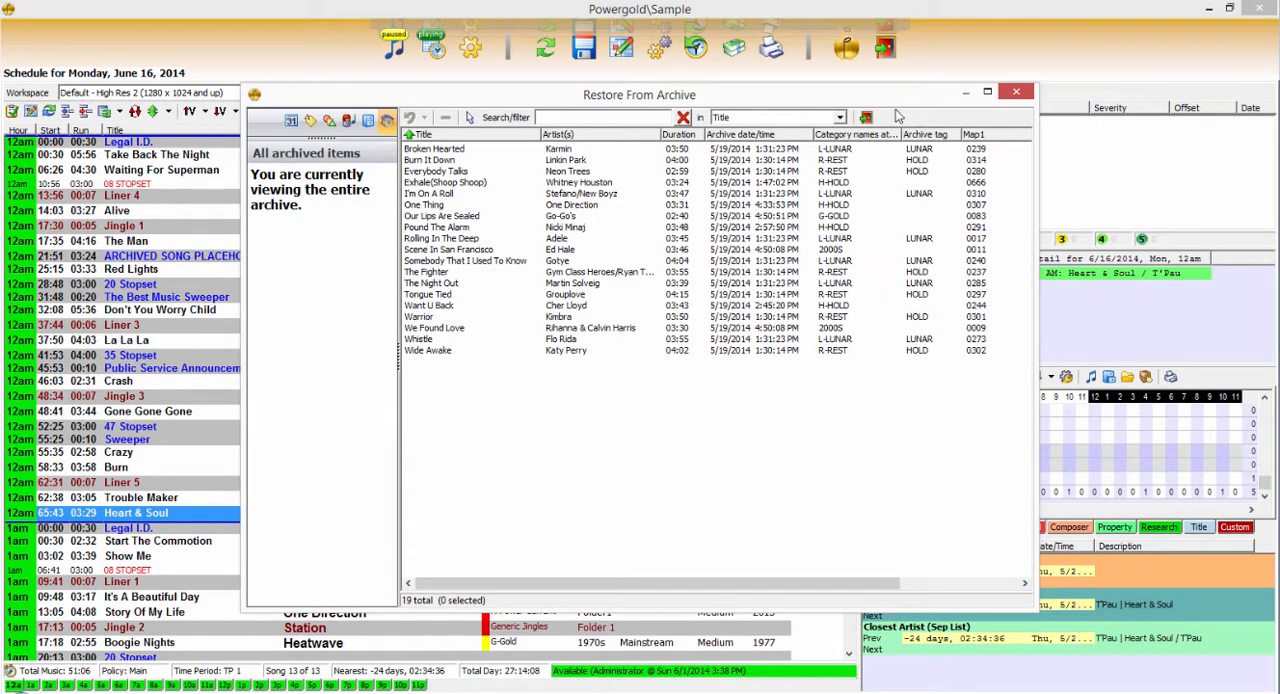
{"action": "left_click", "coordinate": [1016, 92]}
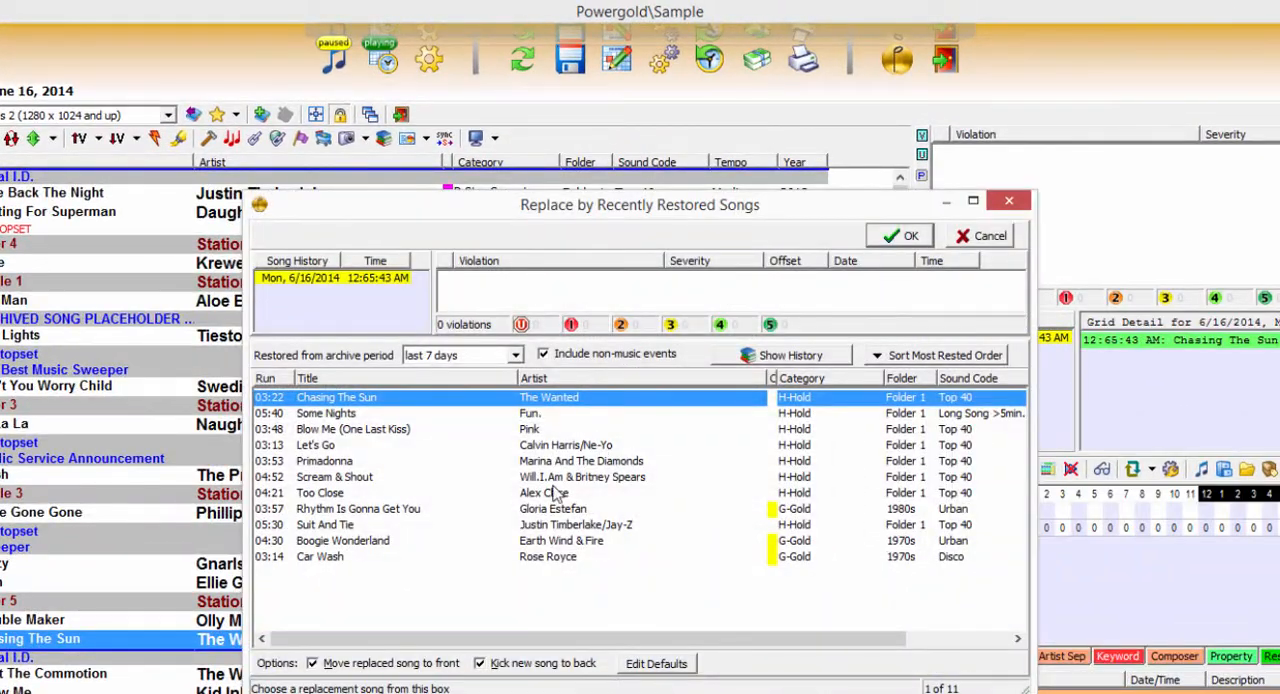
{"action": "mouse_move", "coordinate": [708, 496]}
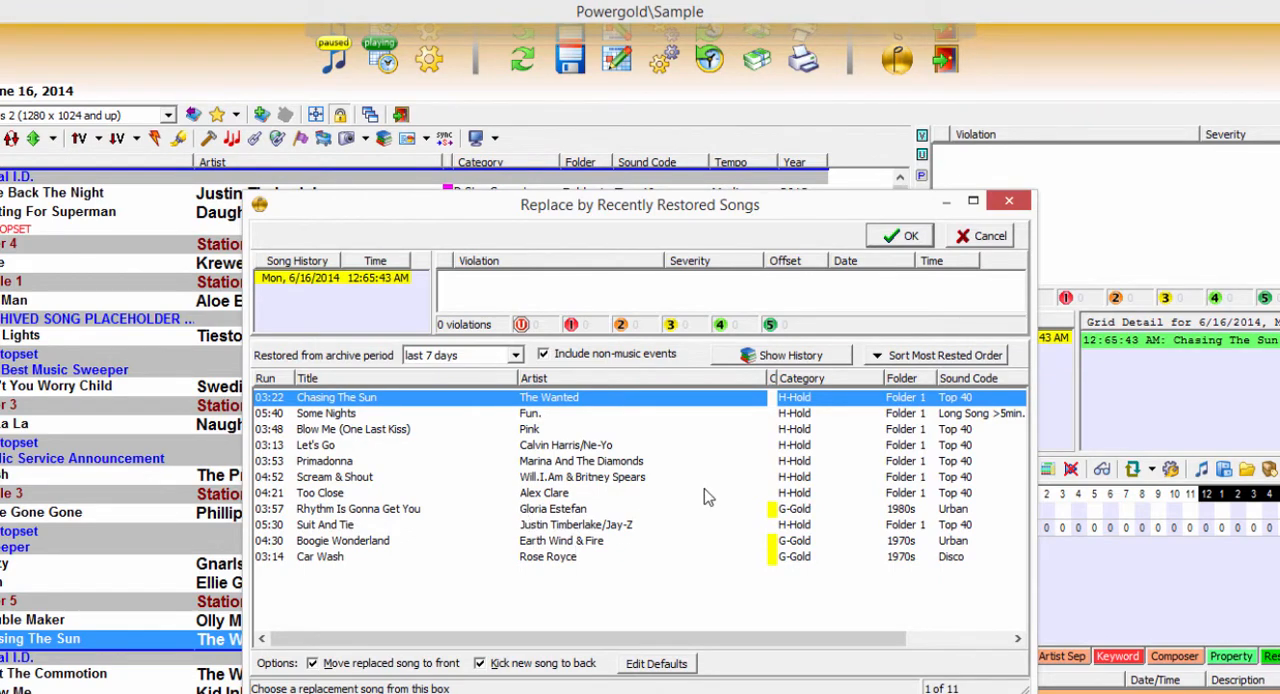
{"action": "mouse_move", "coordinate": [690, 472]}
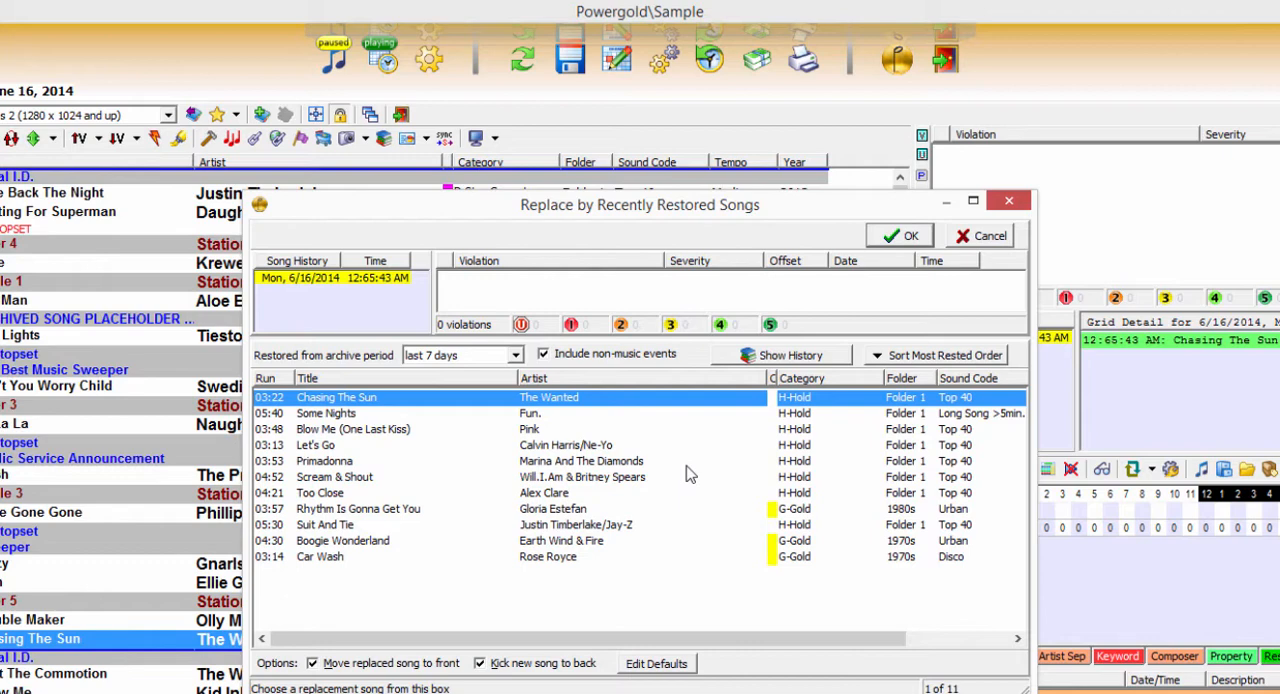
Review the last-7-days replacement list and cancel, leaving Heart & Soul in the June 16 log.
{"action": "left_click", "coordinate": [516, 356]}
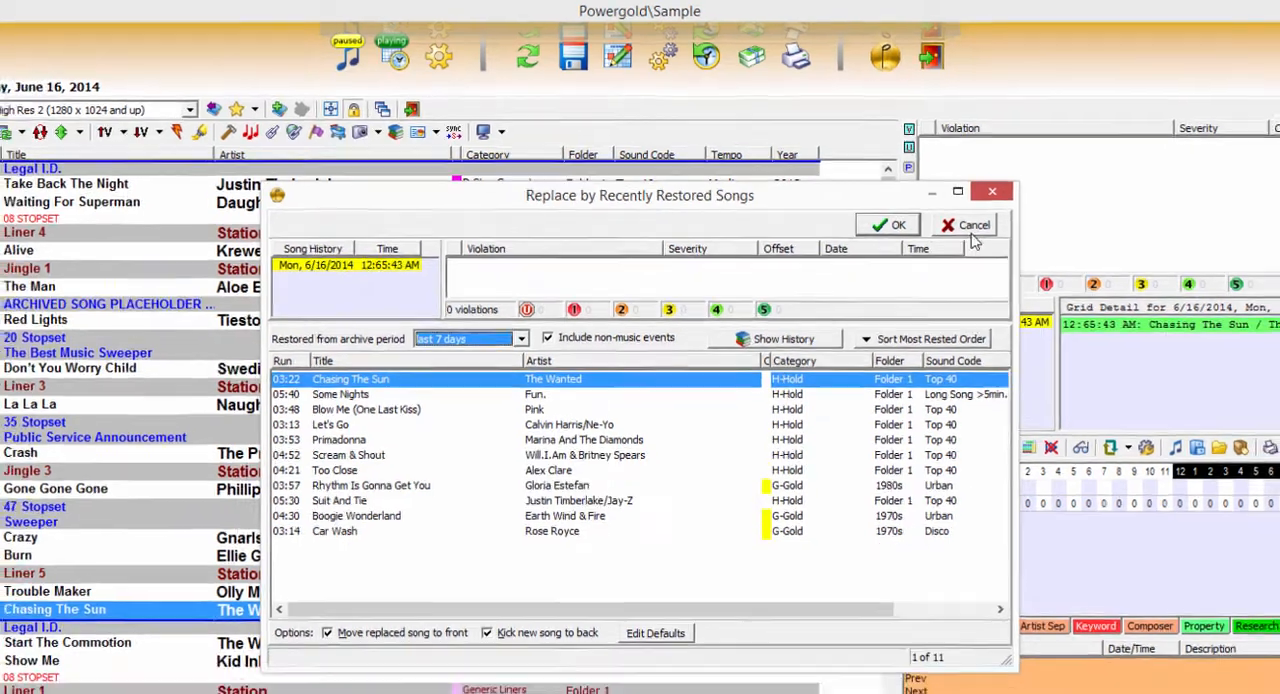
{"action": "left_click", "coordinate": [886, 224]}
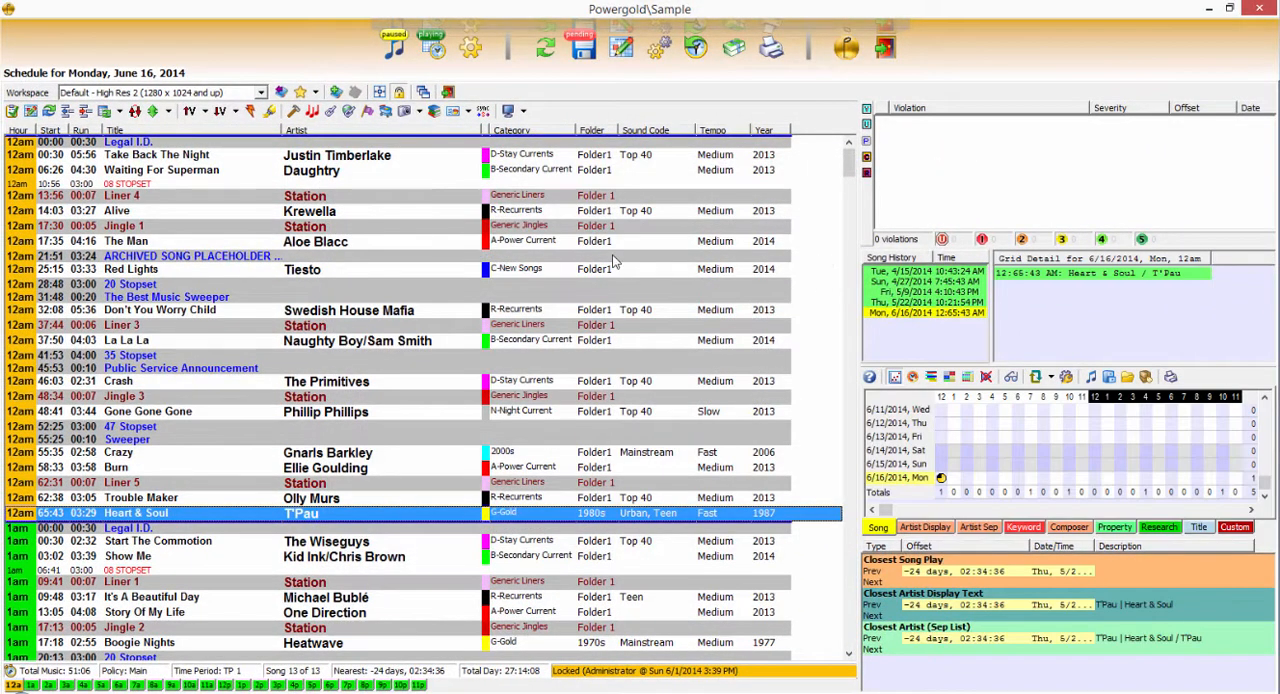
{"action": "mouse_move", "coordinate": [372, 40]}
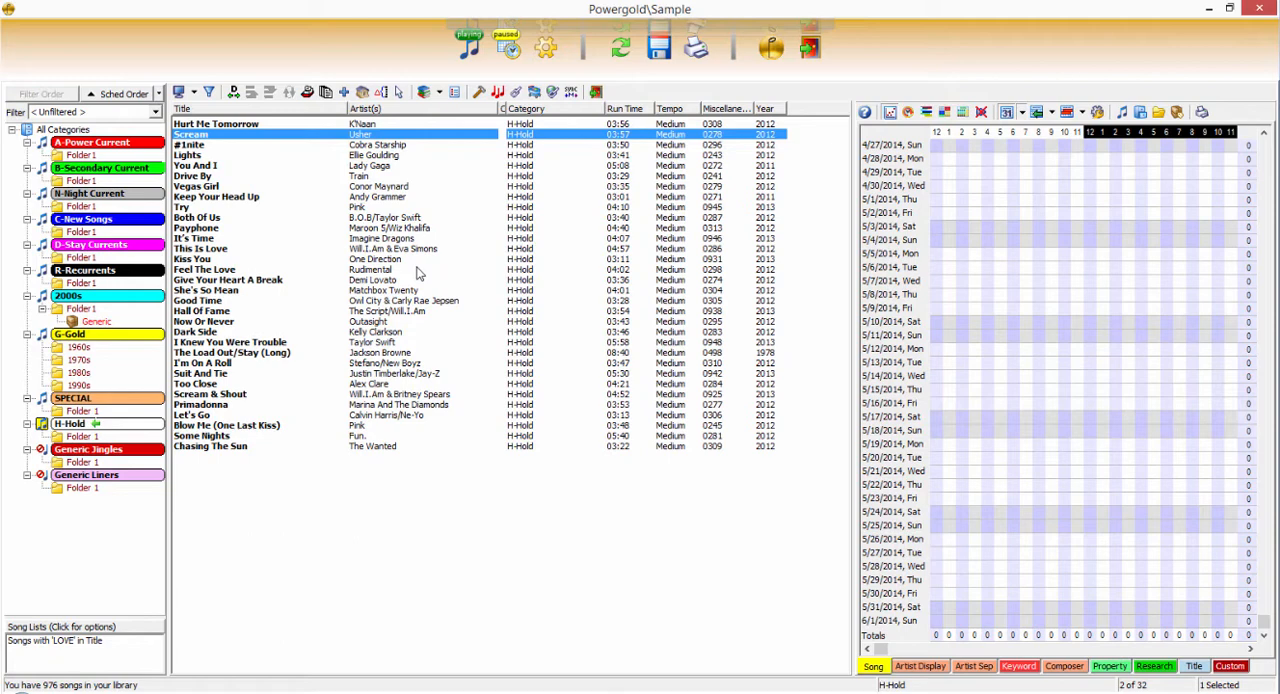
{"action": "mouse_move", "coordinate": [436, 276]}
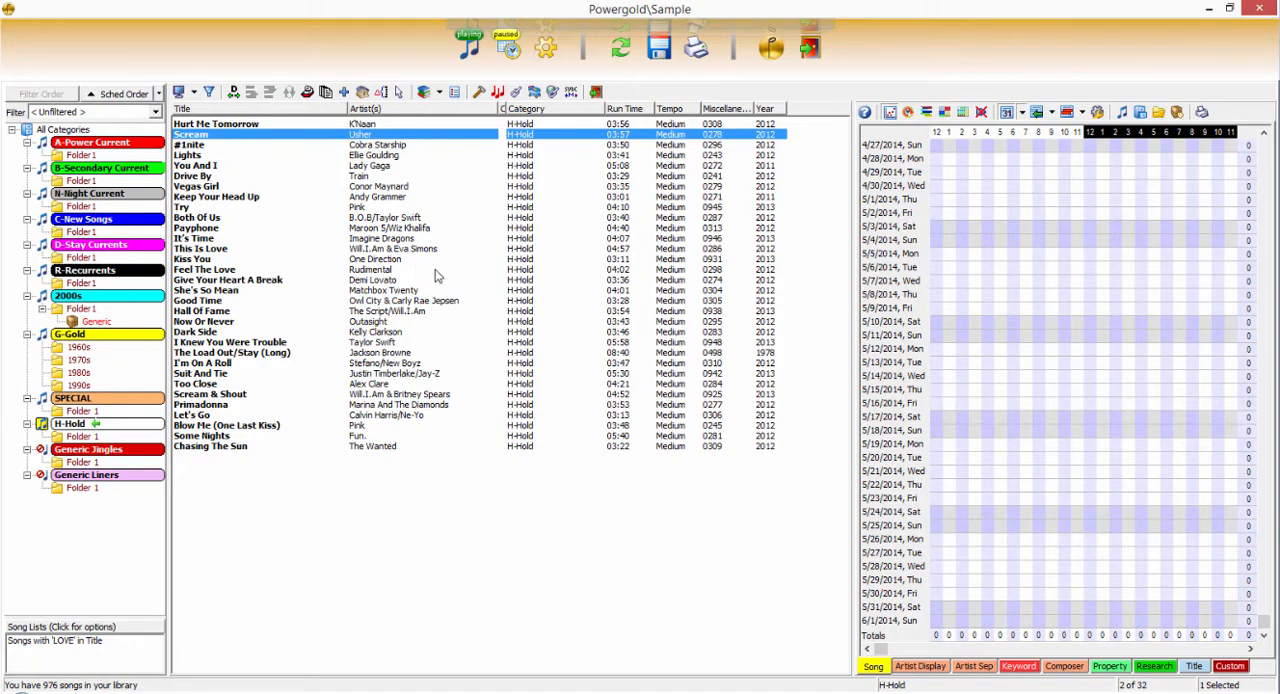